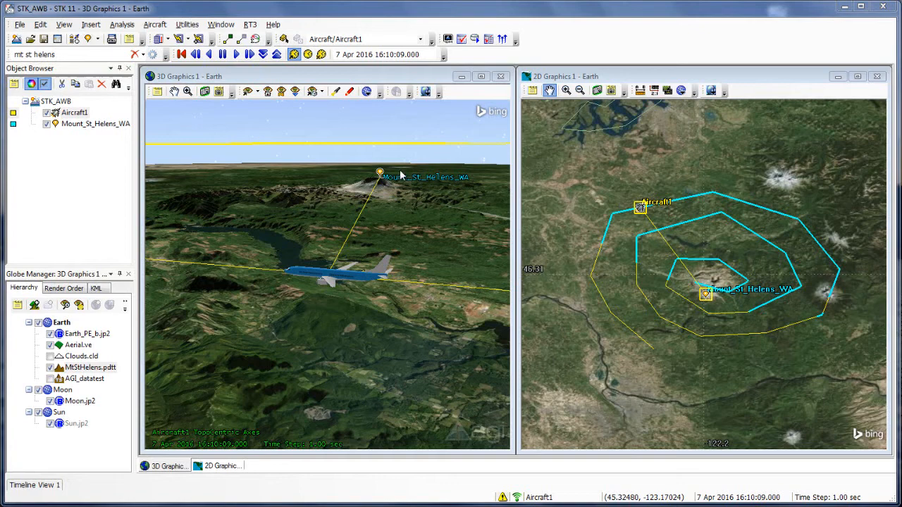
{"action": "mouse_move", "coordinate": [345, 293]}
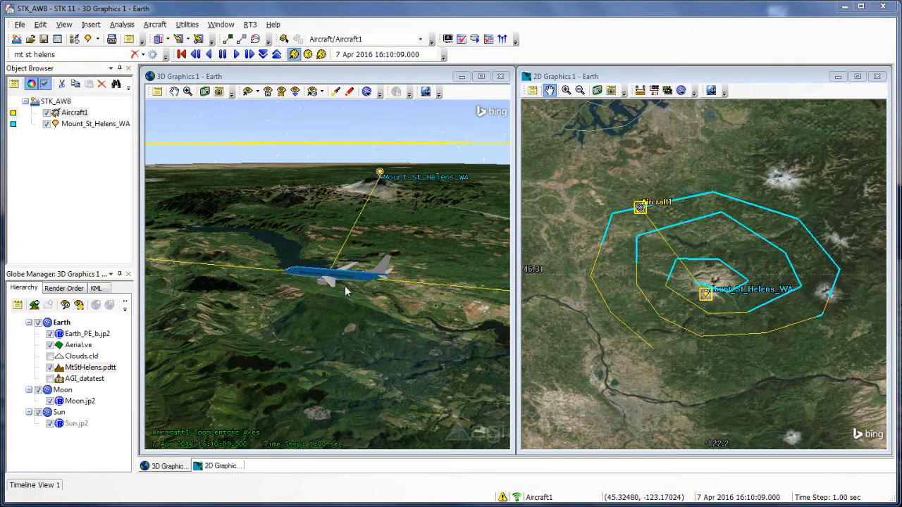
{"action": "mouse_move", "coordinate": [771, 313]}
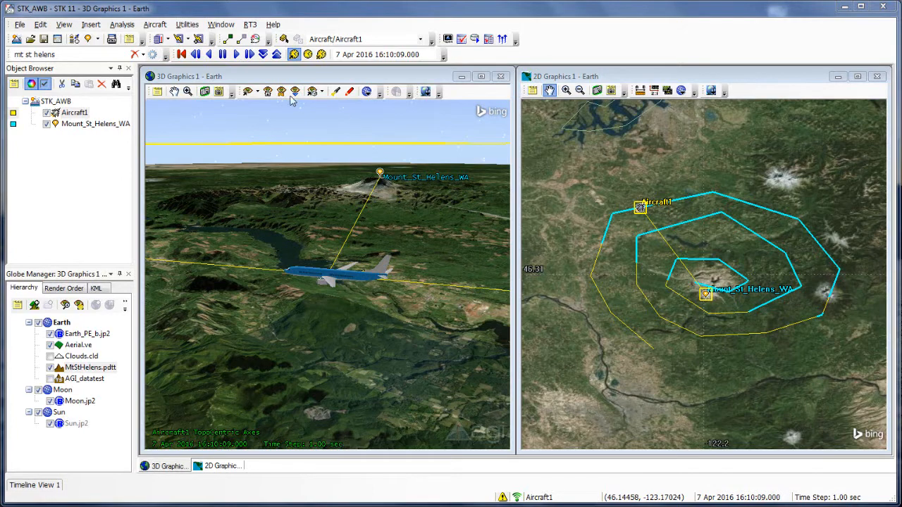
{"action": "mouse_move", "coordinate": [252, 45]}
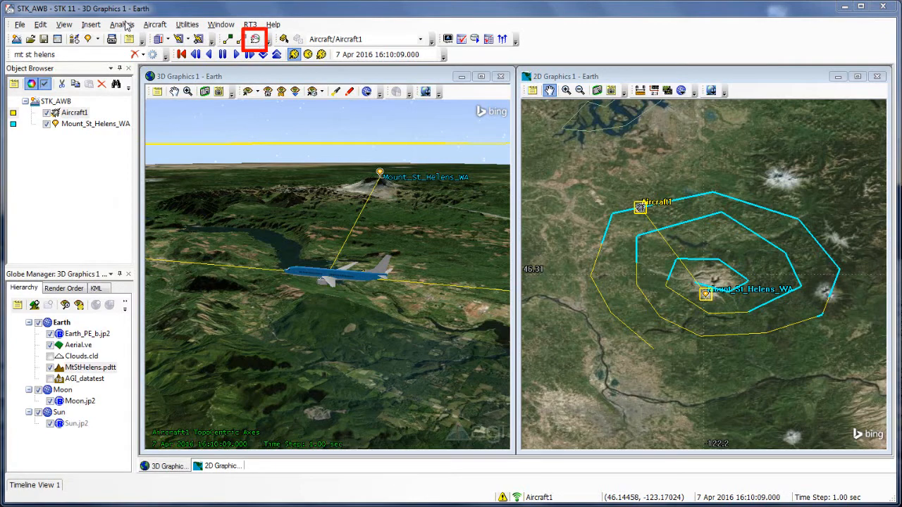
Open the Analysis Workbench, tour the Calculation and Spatial Analysis tabs, then return to Vector Geometry.
{"action": "left_click", "coordinate": [121, 24]}
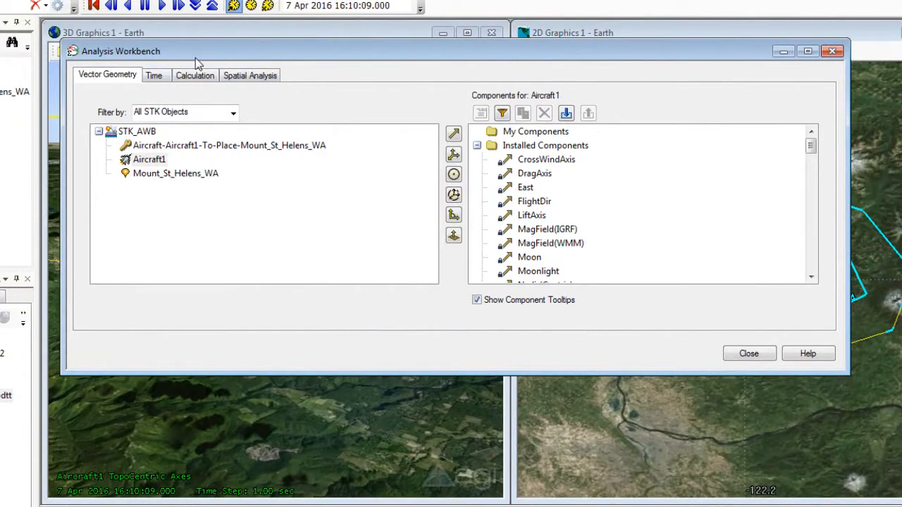
{"action": "left_click", "coordinate": [154, 75]}
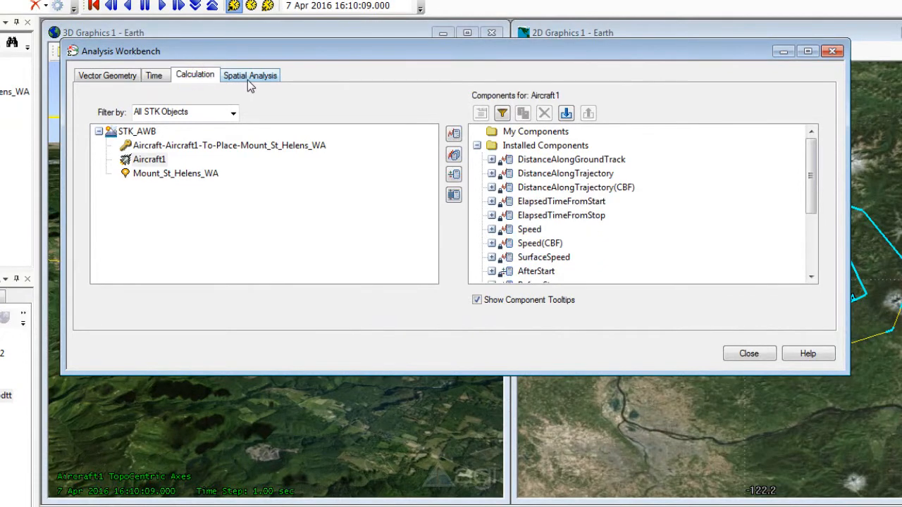
{"action": "left_click", "coordinate": [249, 75]}
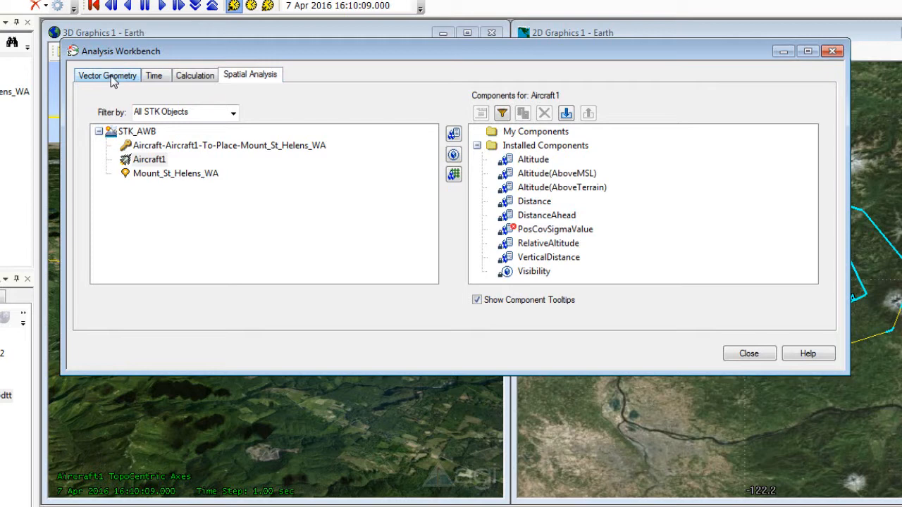
{"action": "left_click", "coordinate": [107, 75]}
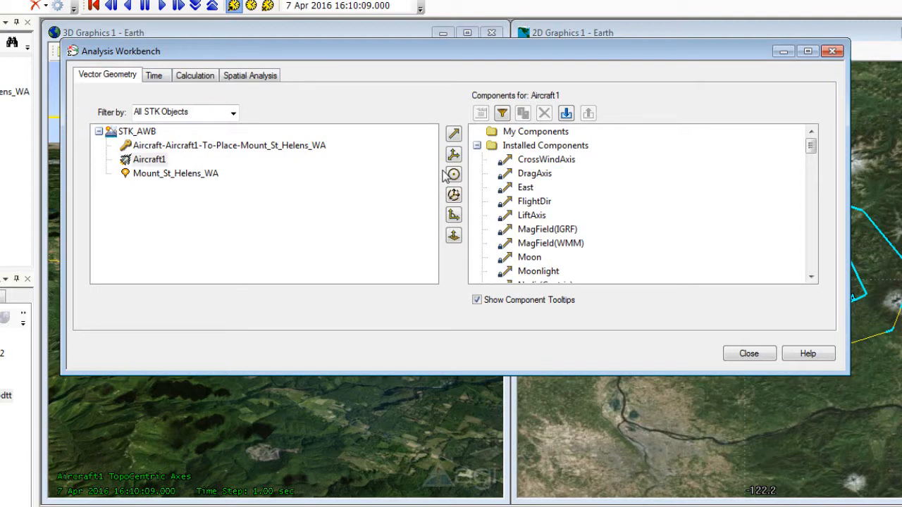
{"action": "mouse_move", "coordinate": [550, 244]}
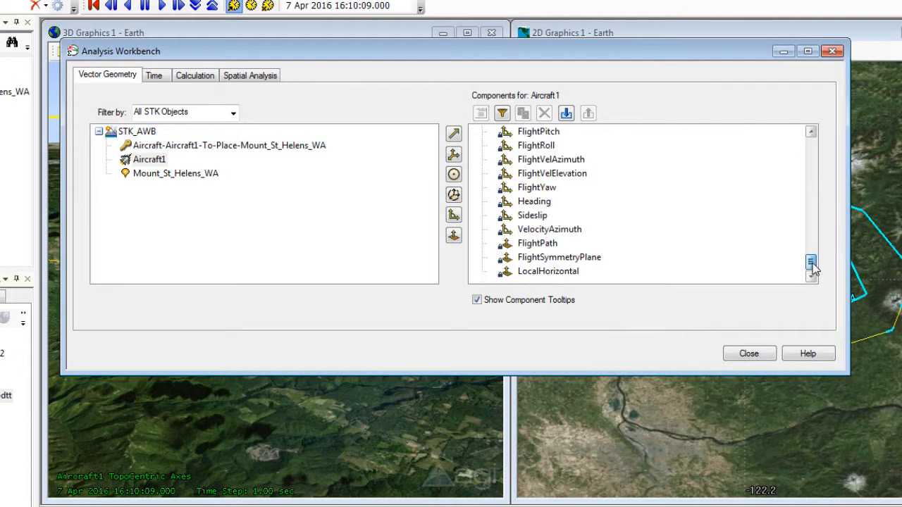
{"action": "scroll", "scroll_direction": "up", "scroll_amount": 3}
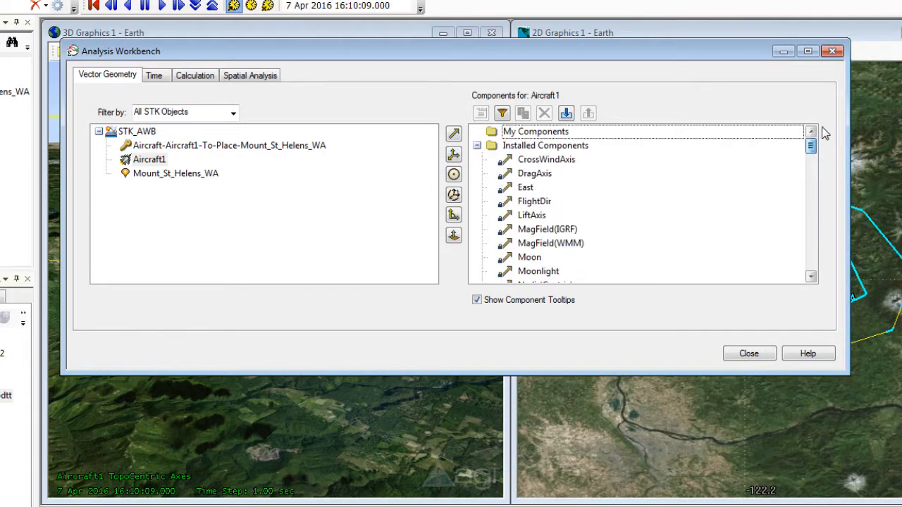
{"action": "mouse_move", "coordinate": [532, 145]}
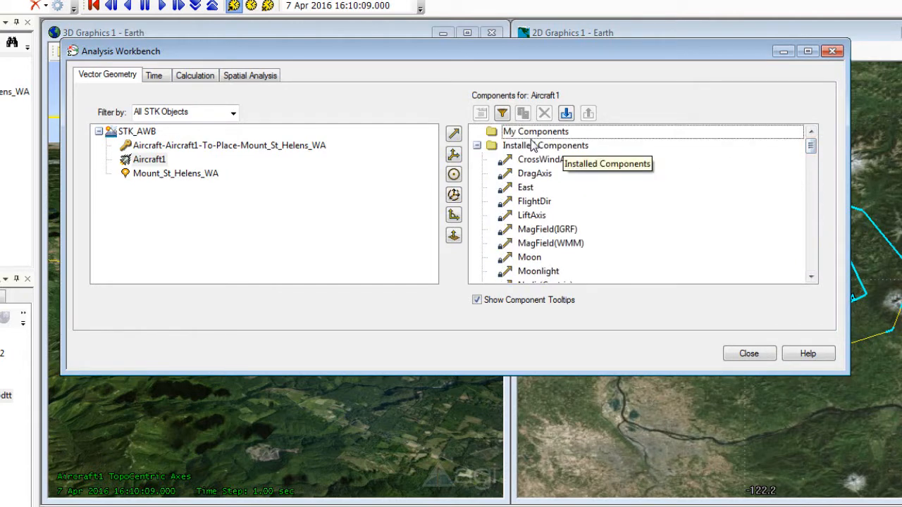
{"action": "mouse_move", "coordinate": [465, 205]}
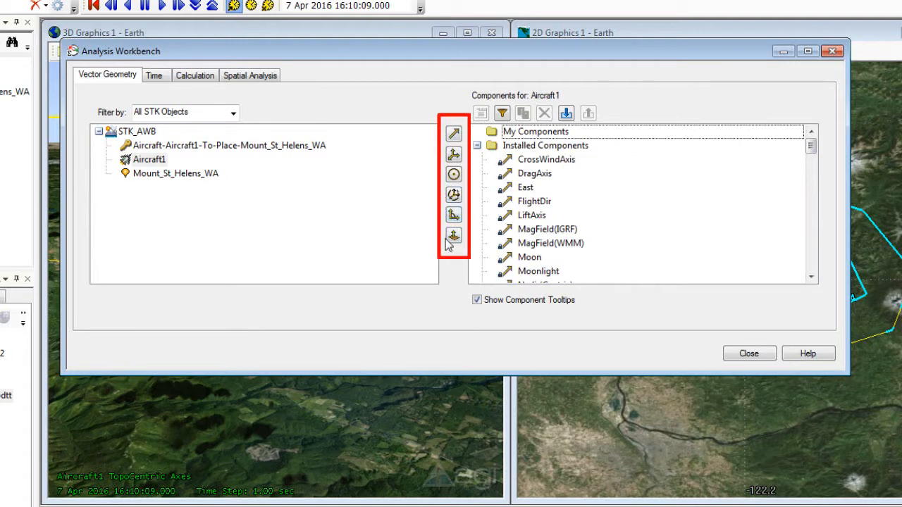
{"action": "mouse_move", "coordinate": [454, 133]}
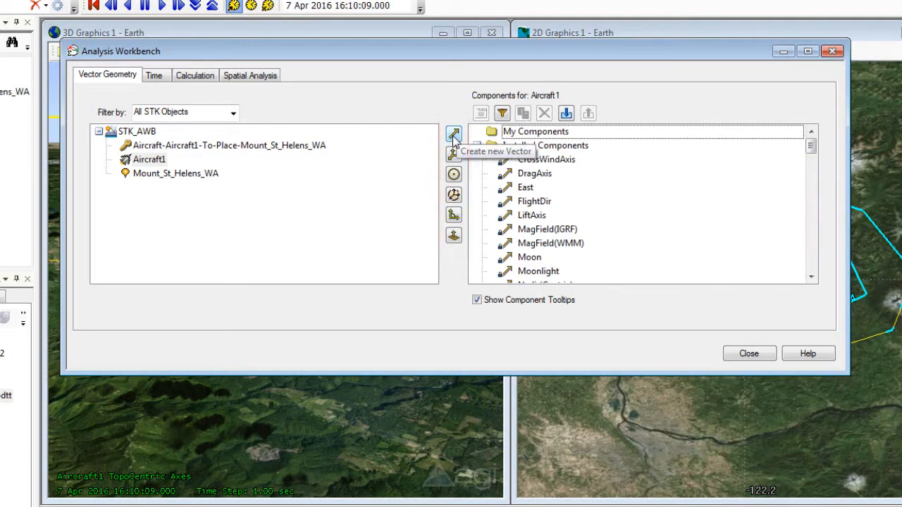
Create a new Displacement vector on Aircraft1 and name it ToStHelens.
{"action": "left_click", "coordinate": [453, 134]}
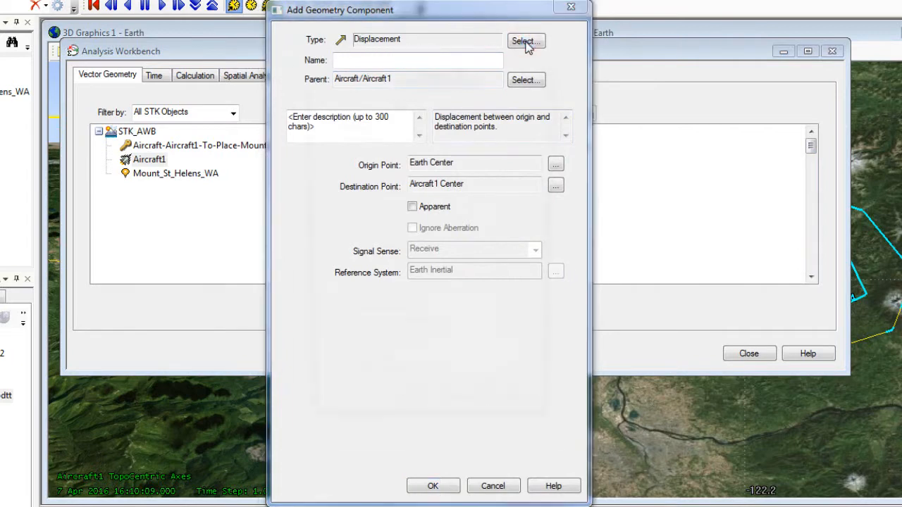
{"action": "left_click", "coordinate": [526, 41]}
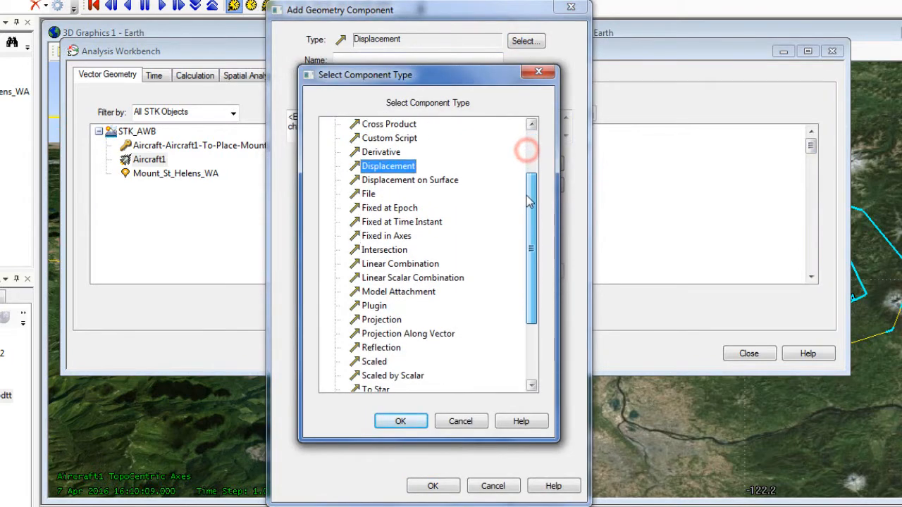
{"action": "scroll", "scroll_direction": "up", "scroll_amount": 3}
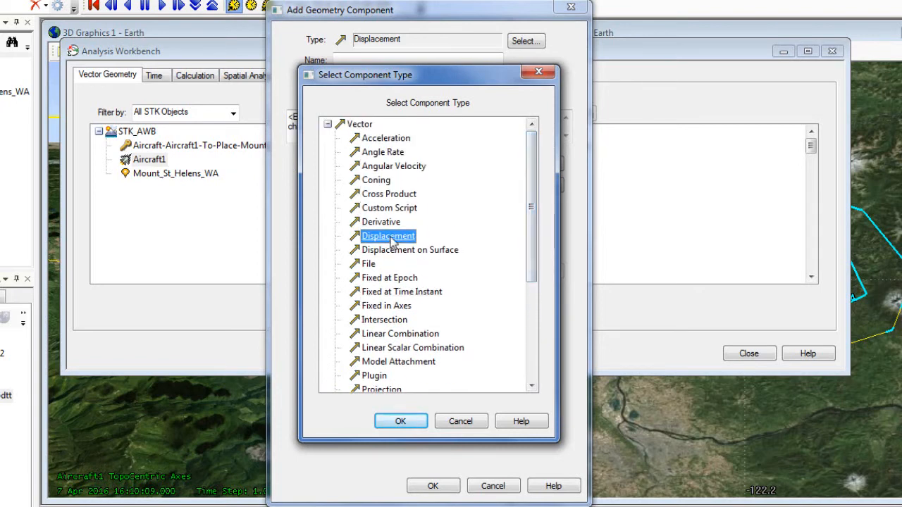
{"action": "left_click", "coordinate": [400, 420]}
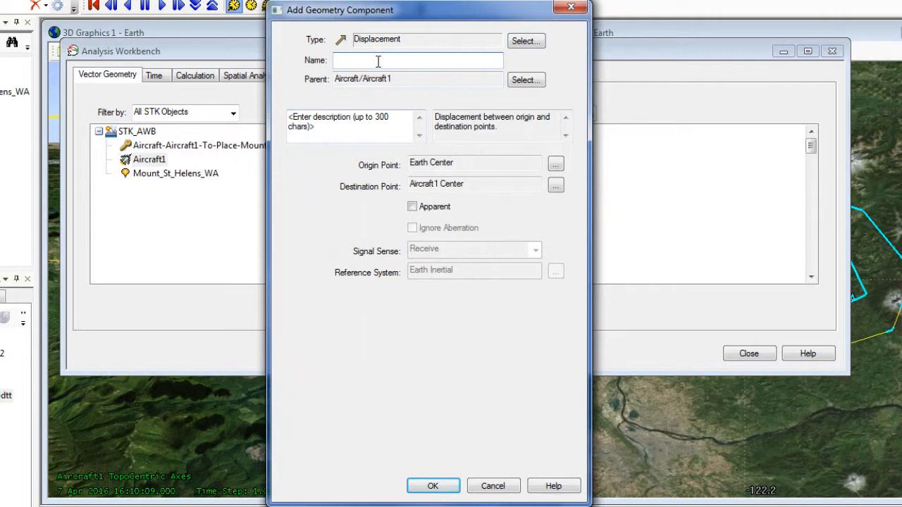
{"action": "type", "text": "To"}
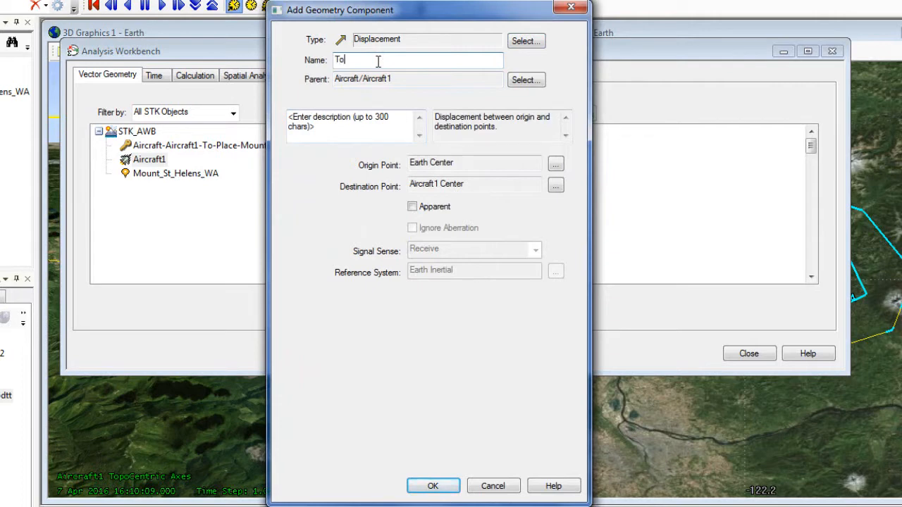
{"action": "type", "text": "StHelen"}
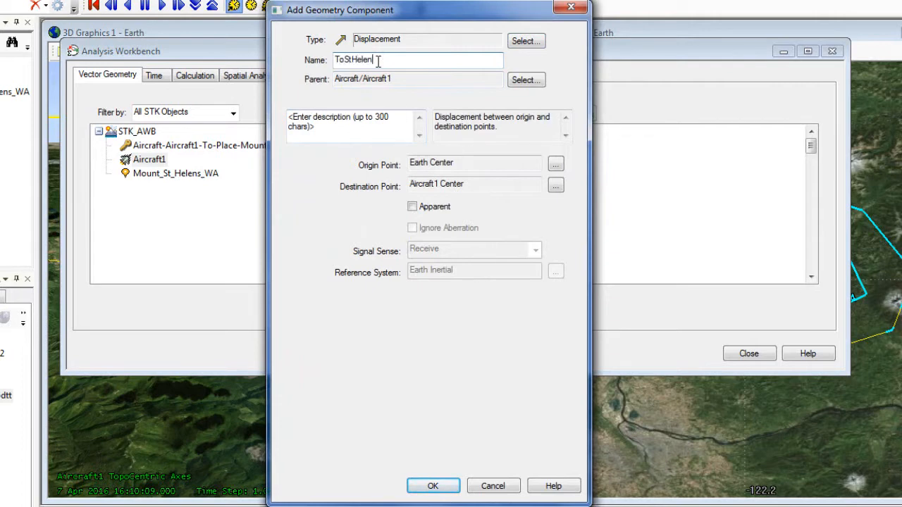
{"action": "type", "text": "s"}
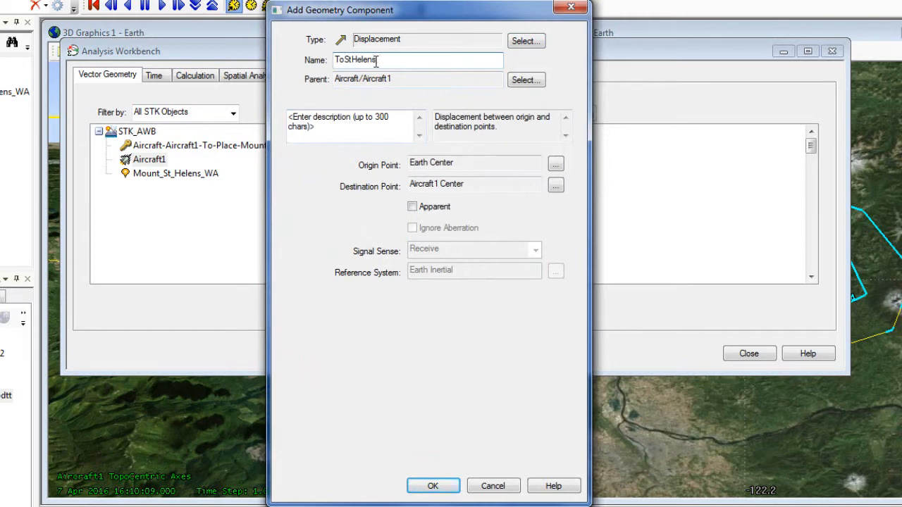
{"action": "mouse_move", "coordinate": [408, 81]}
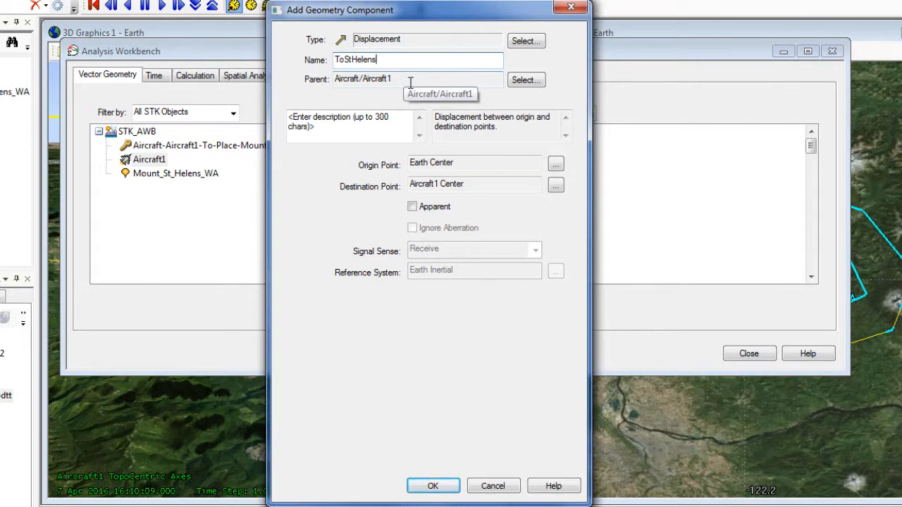
{"action": "mouse_move", "coordinate": [412, 96]}
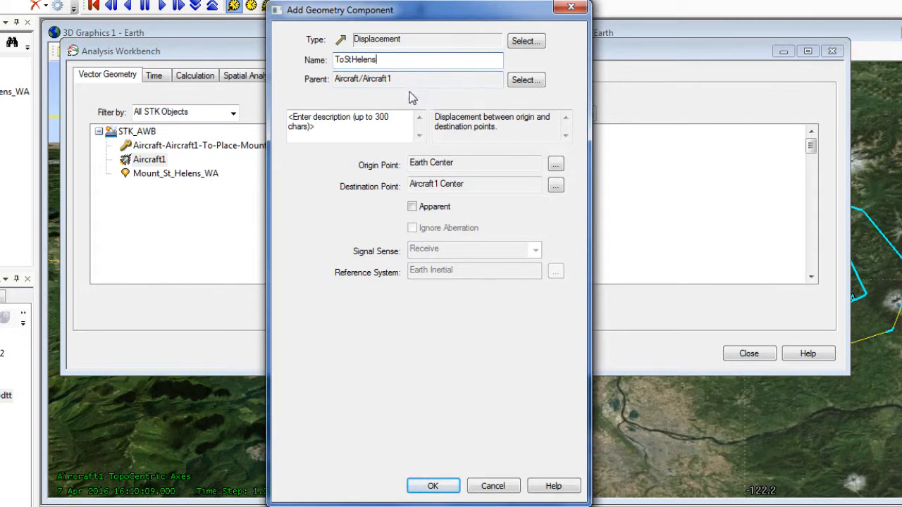
{"action": "mouse_move", "coordinate": [556, 164]}
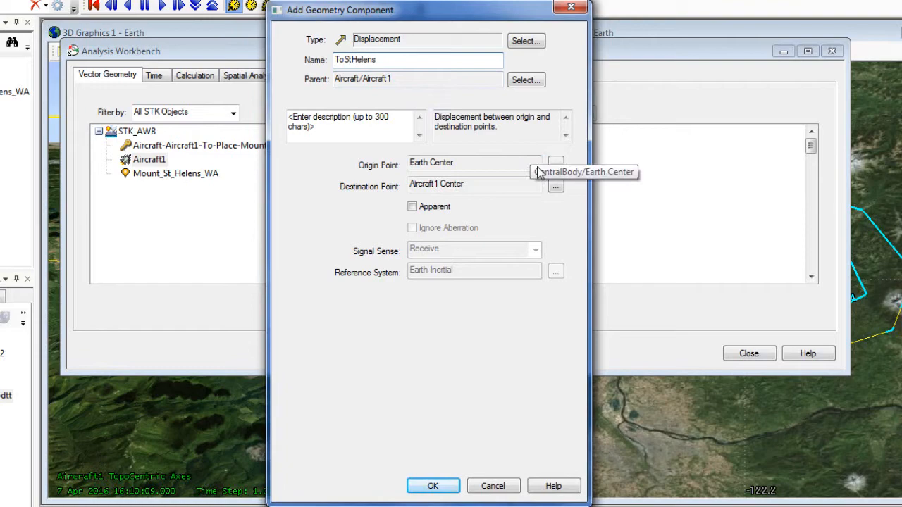
Set ToStHelens from Aircraft1 Center to Mount_St_Helens_WA Center and create it.
{"action": "left_click", "coordinate": [555, 162]}
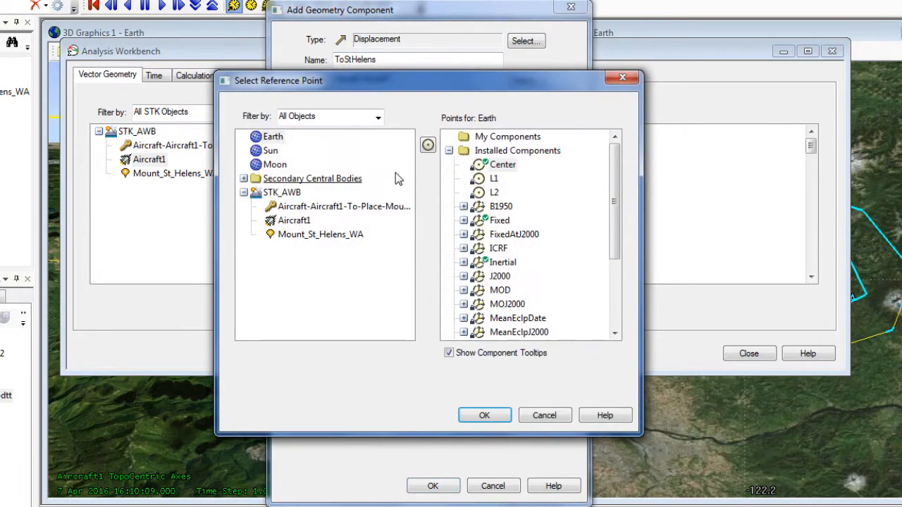
{"action": "left_click", "coordinate": [294, 220]}
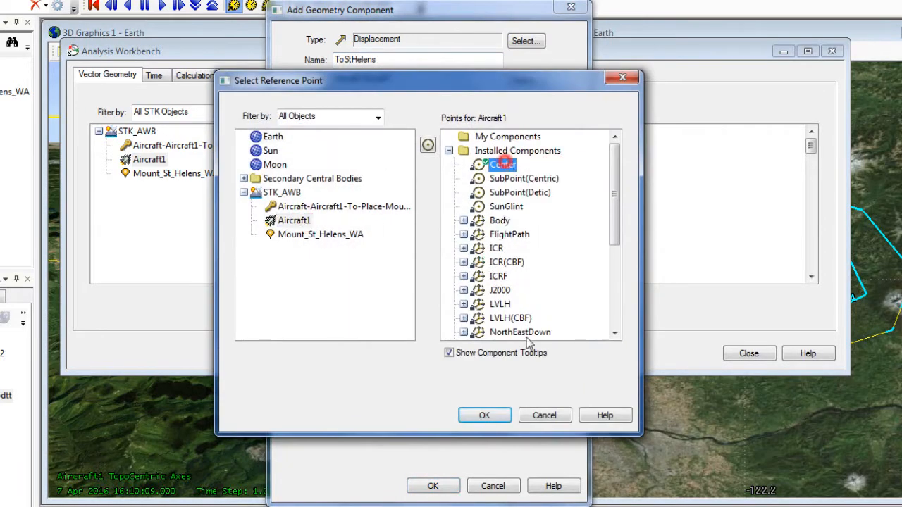
{"action": "left_click", "coordinate": [484, 415]}
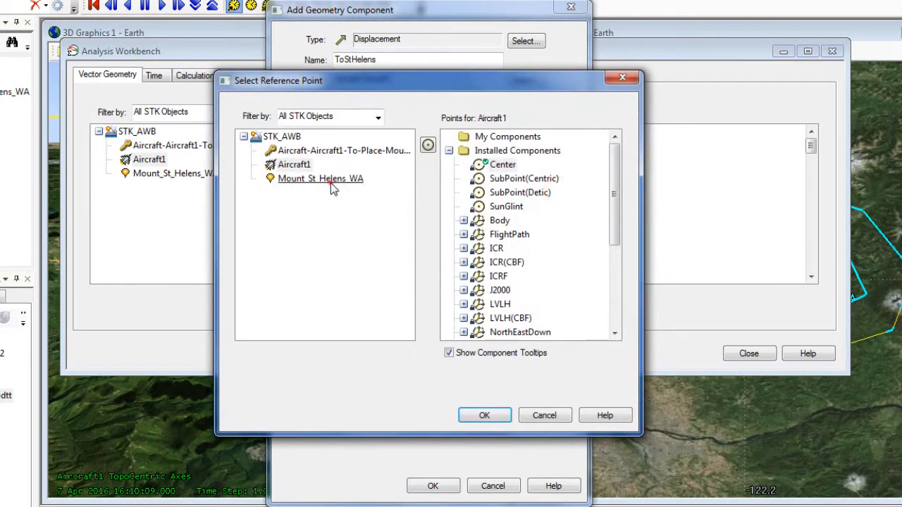
{"action": "left_click", "coordinate": [320, 178]}
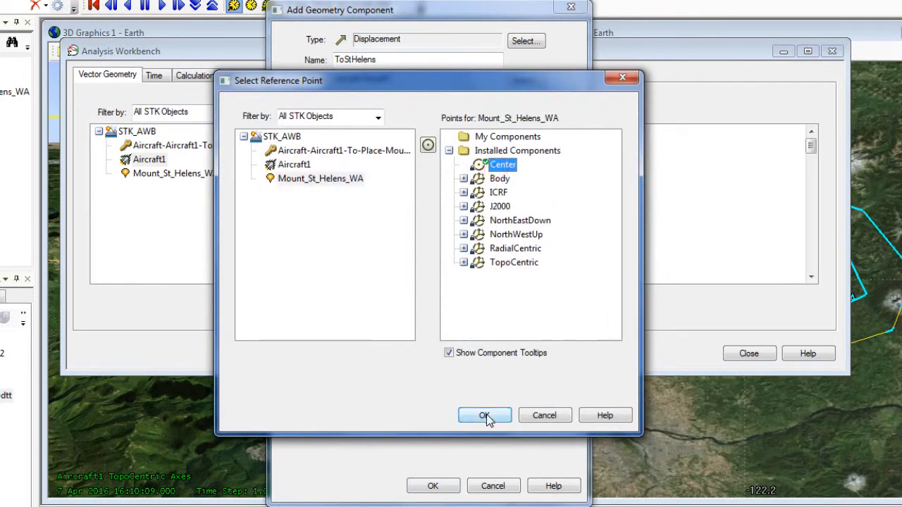
{"action": "left_click", "coordinate": [485, 415]}
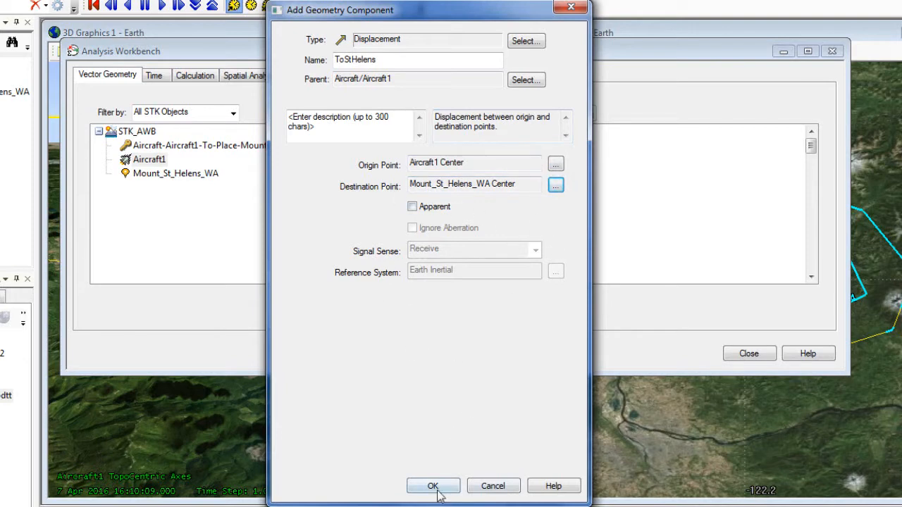
{"action": "left_click", "coordinate": [433, 487]}
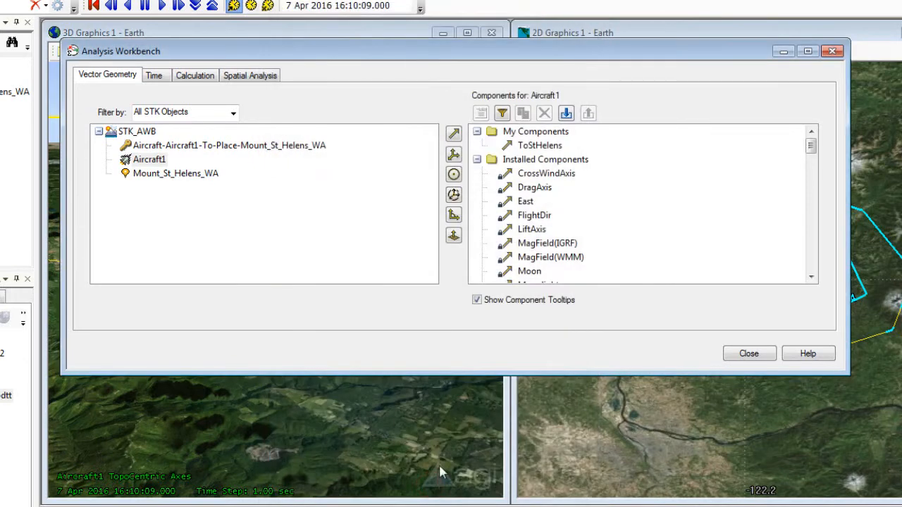
{"action": "mouse_move", "coordinate": [557, 141]}
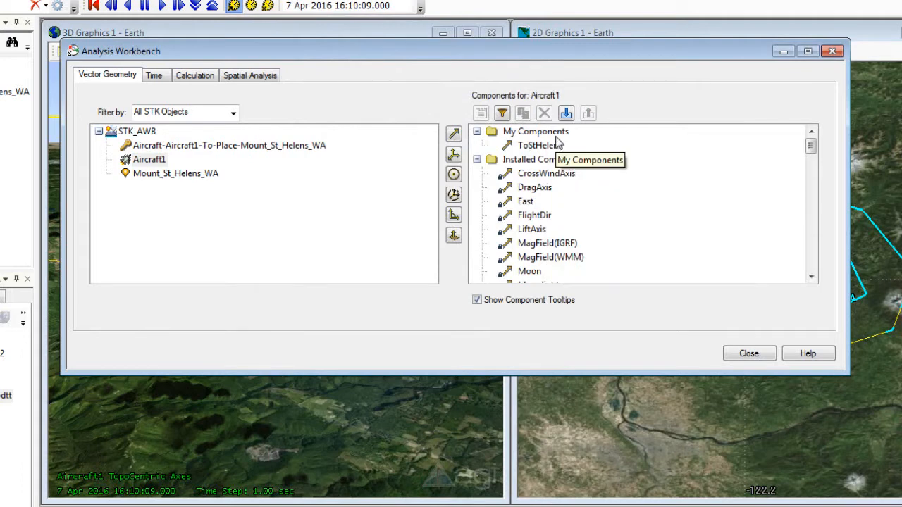
{"action": "mouse_move", "coordinate": [583, 146]}
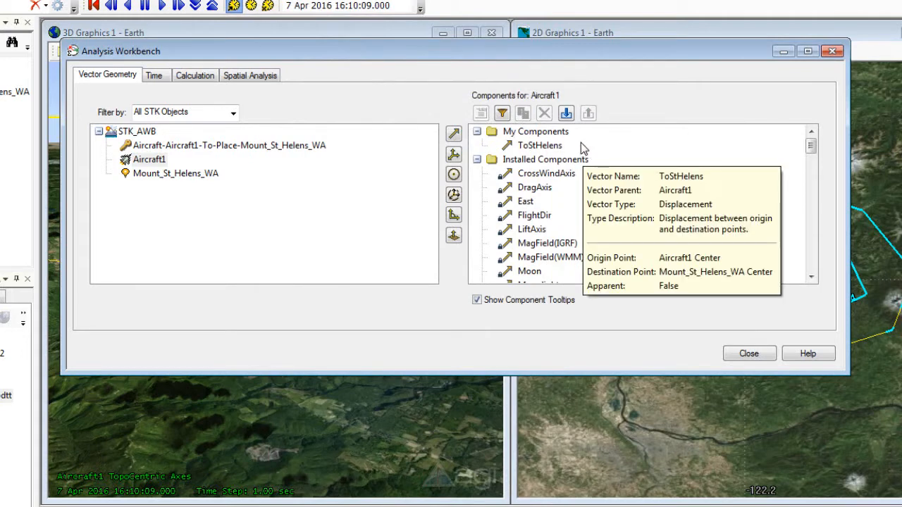
{"action": "mouse_move", "coordinate": [532, 156]}
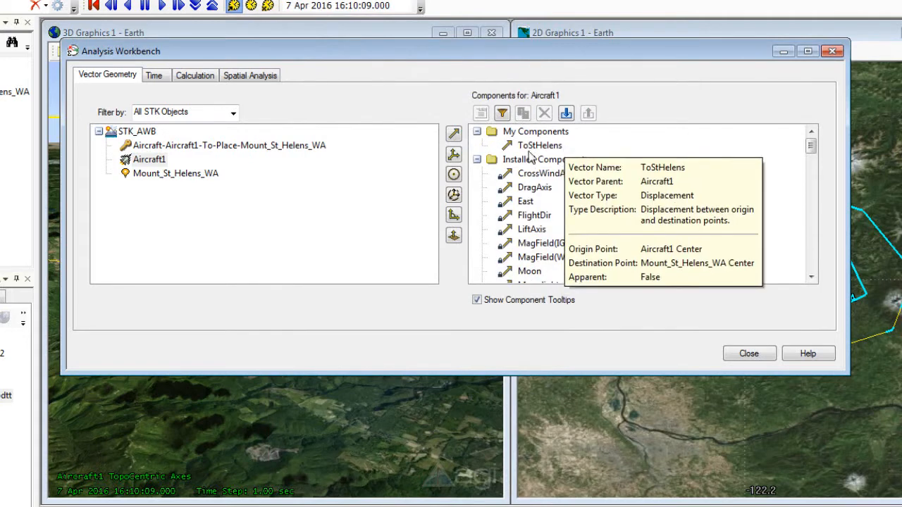
{"action": "mouse_move", "coordinate": [464, 222]}
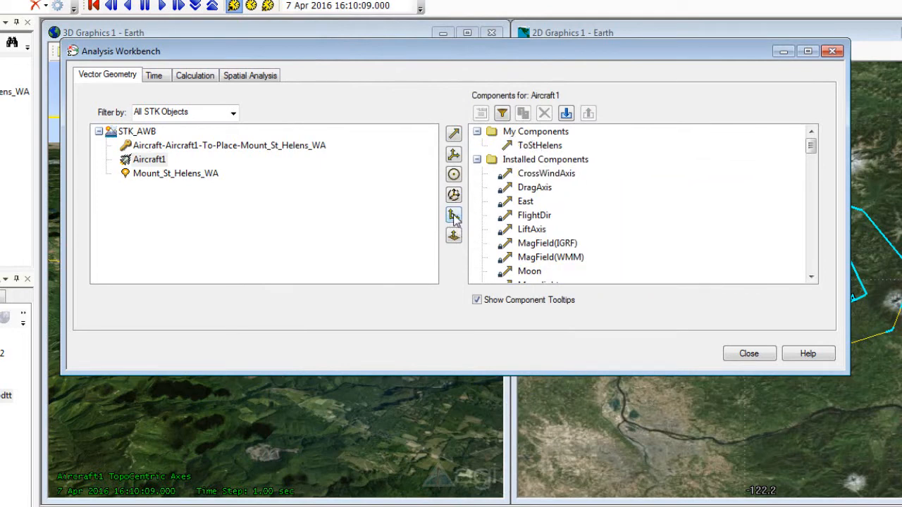
{"action": "mouse_move", "coordinate": [454, 215]}
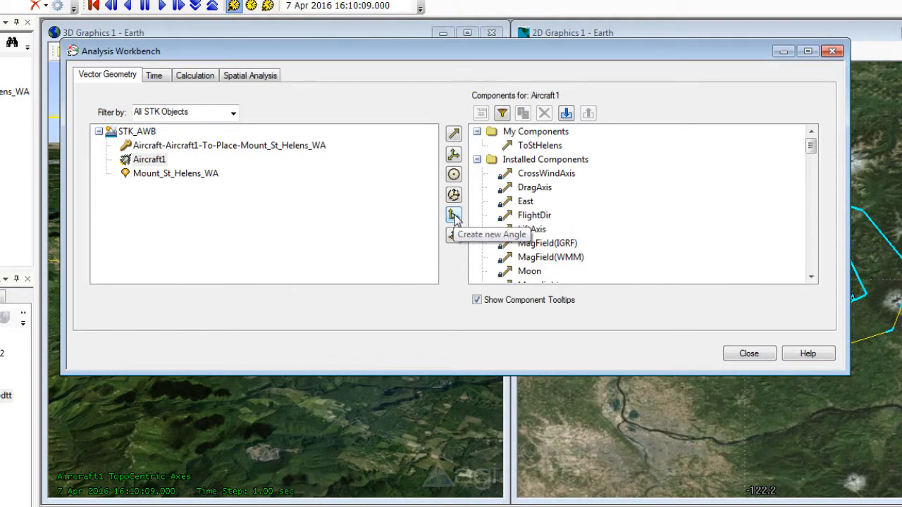
Define a Between Vectors angle named pointingAngle with ToStHelens as the From vector.
{"action": "left_click", "coordinate": [454, 215]}
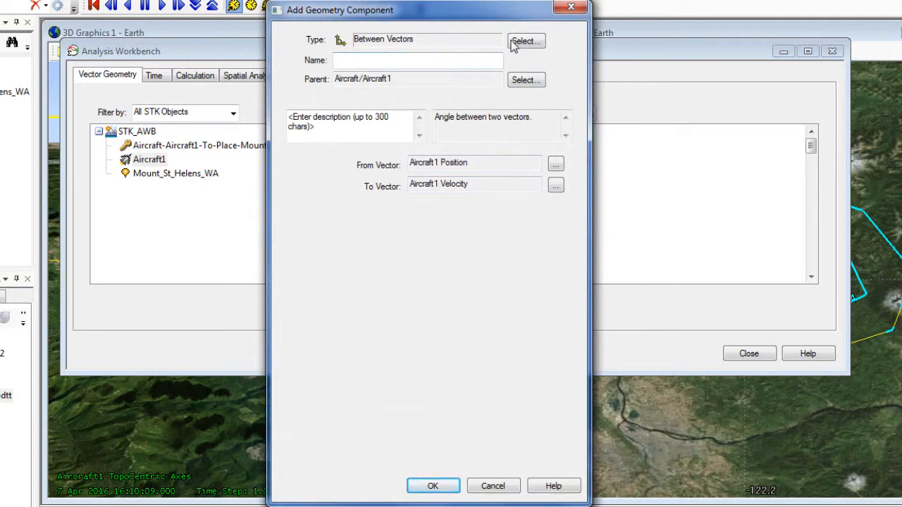
{"action": "left_click", "coordinate": [525, 40]}
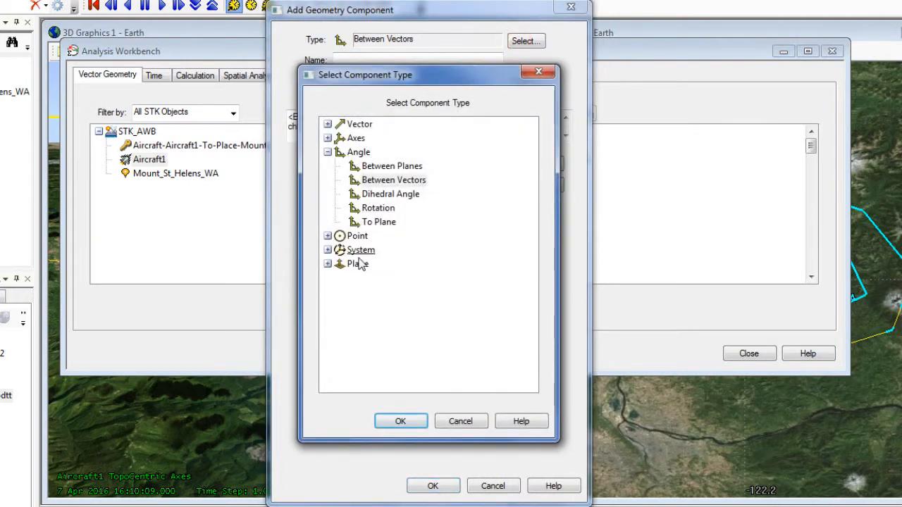
{"action": "left_click", "coordinate": [401, 420]}
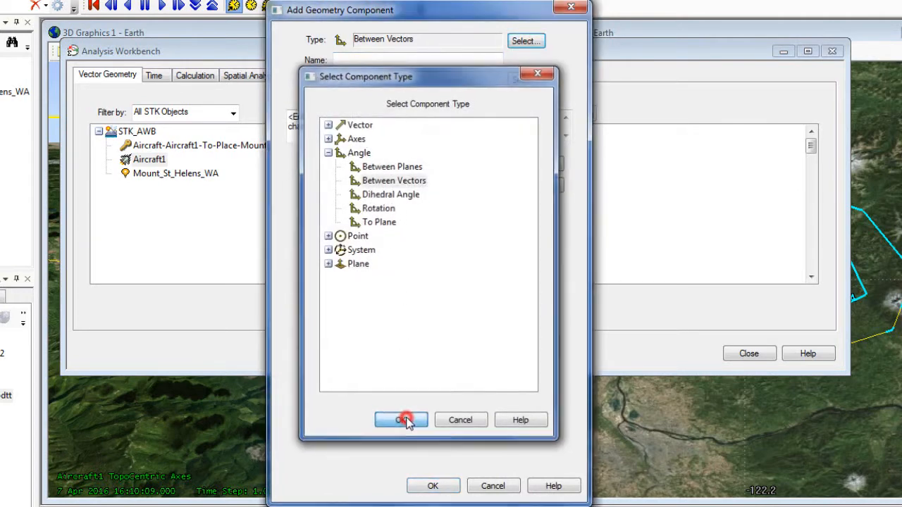
{"action": "left_click", "coordinate": [400, 420]}
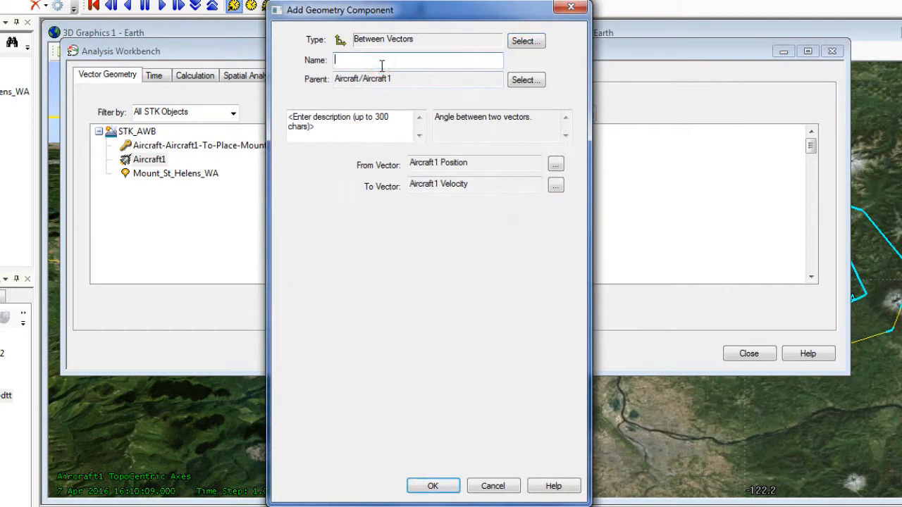
{"action": "type", "text": "pointing"}
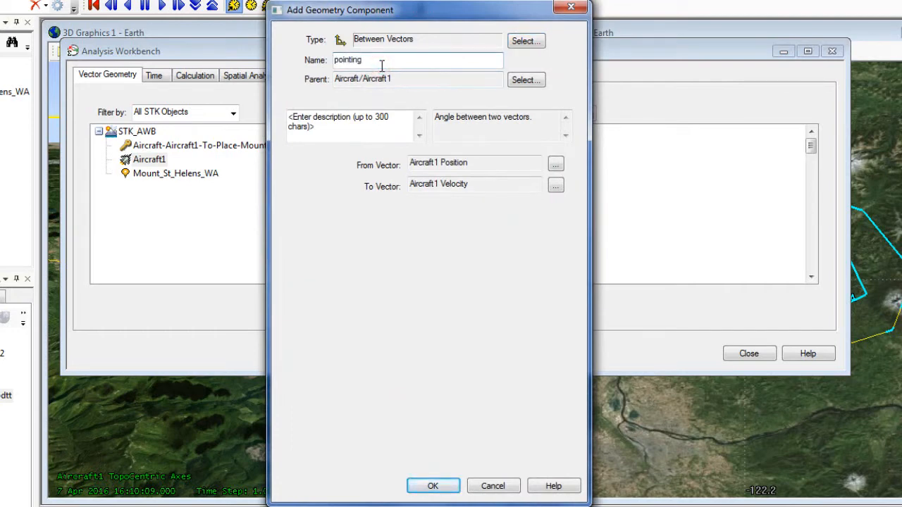
{"action": "type", "text": "Angle"}
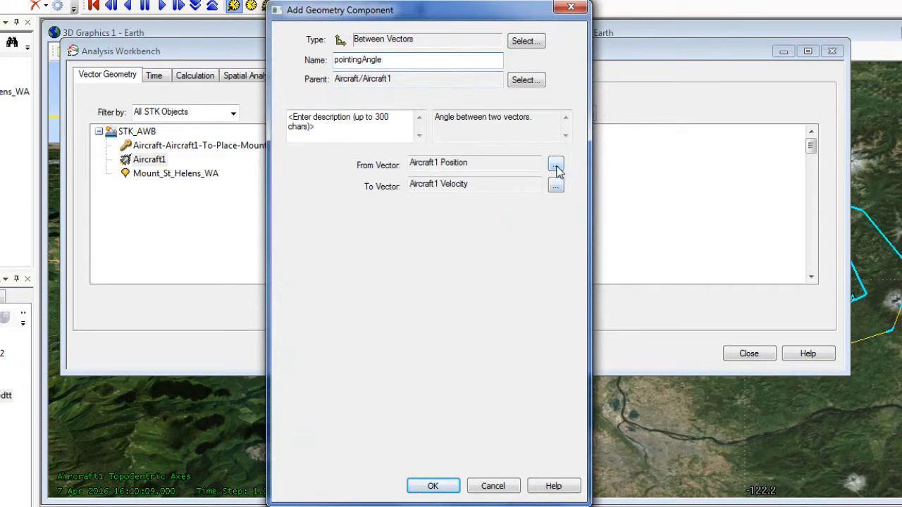
{"action": "left_click", "coordinate": [557, 164]}
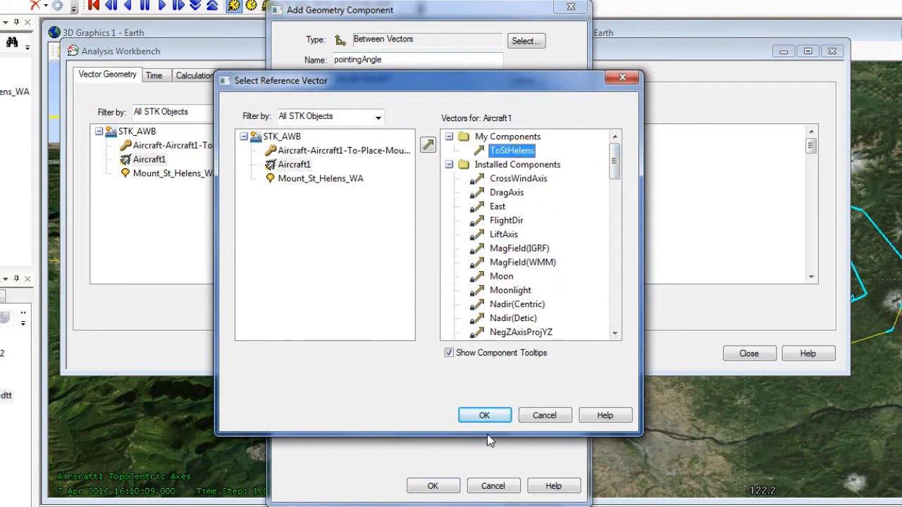
{"action": "left_click", "coordinate": [484, 415]}
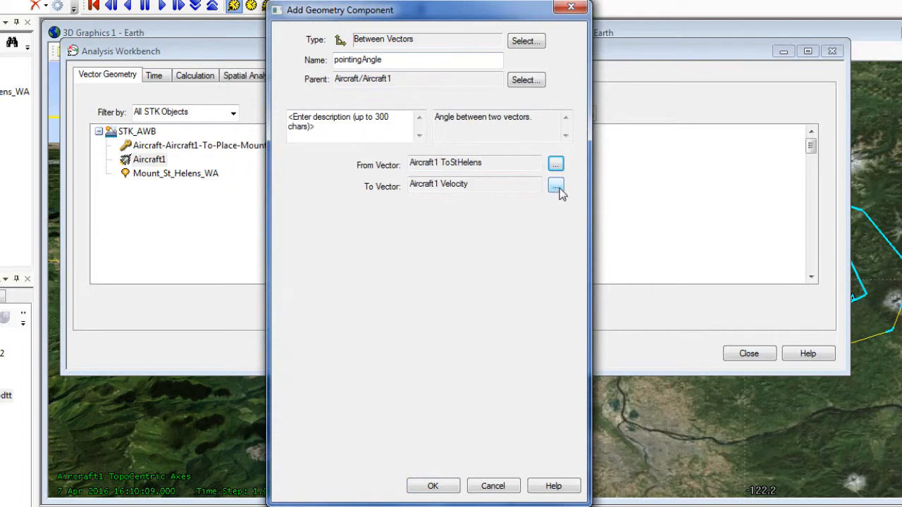
Set pointingAngle's To vector to Aircraft1's Body Z axis.
{"action": "left_click", "coordinate": [555, 185]}
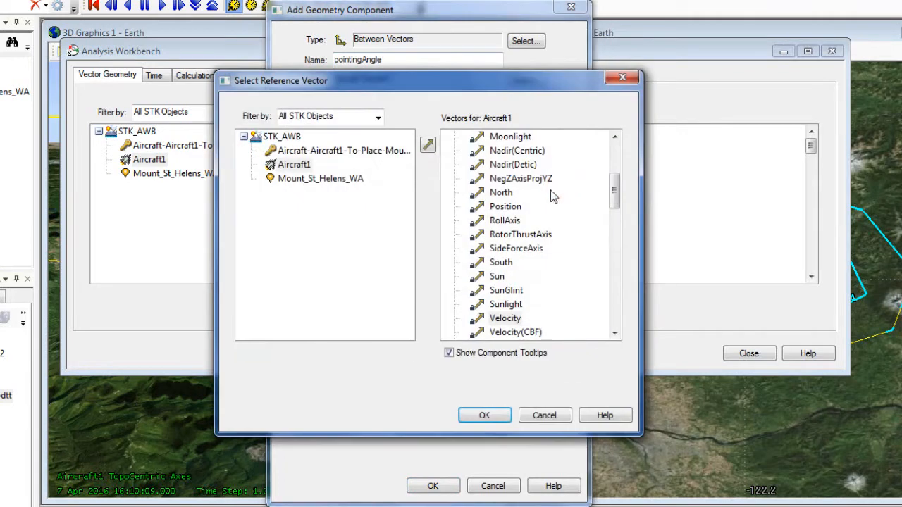
{"action": "left_click", "coordinate": [294, 164]}
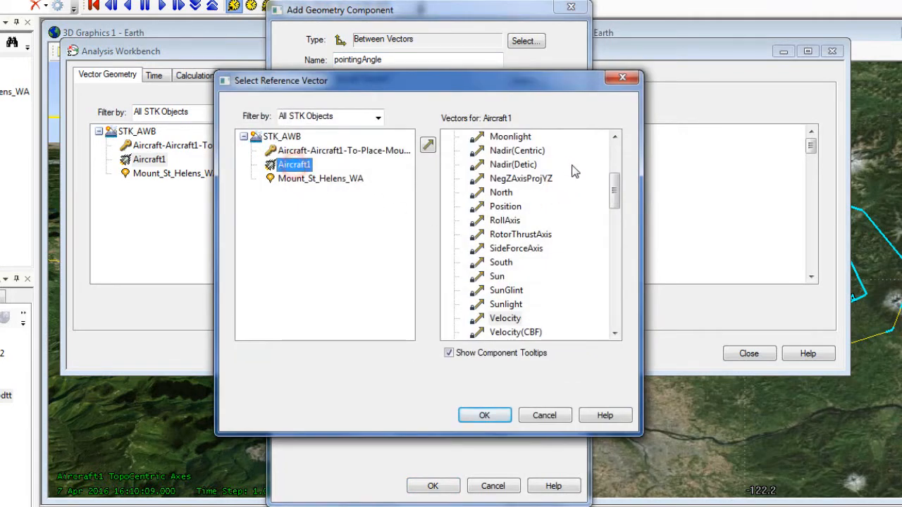
{"action": "scroll", "scroll_direction": "down", "scroll_amount": 3}
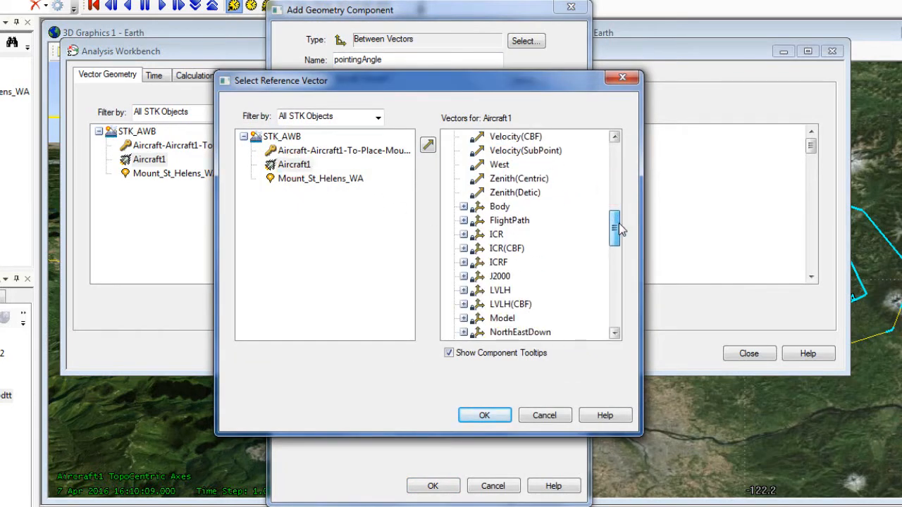
{"action": "left_click", "coordinate": [464, 206]}
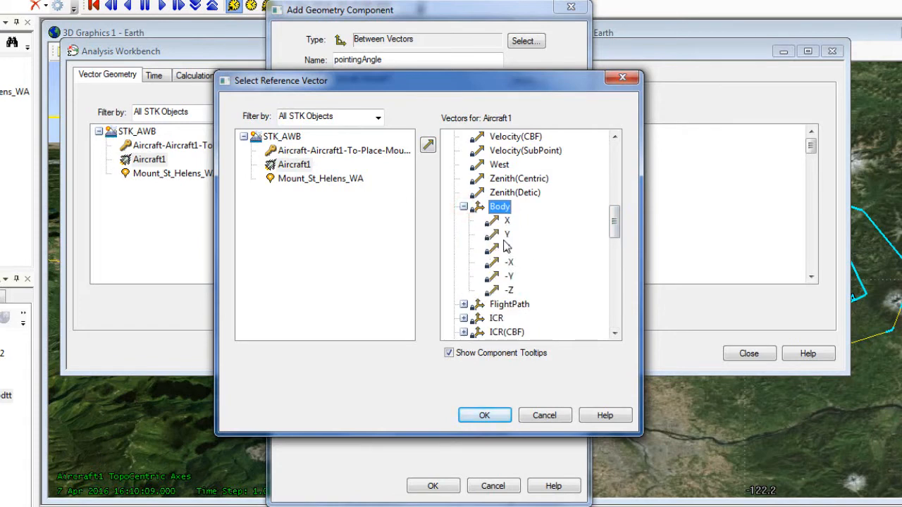
{"action": "left_click", "coordinate": [484, 415]}
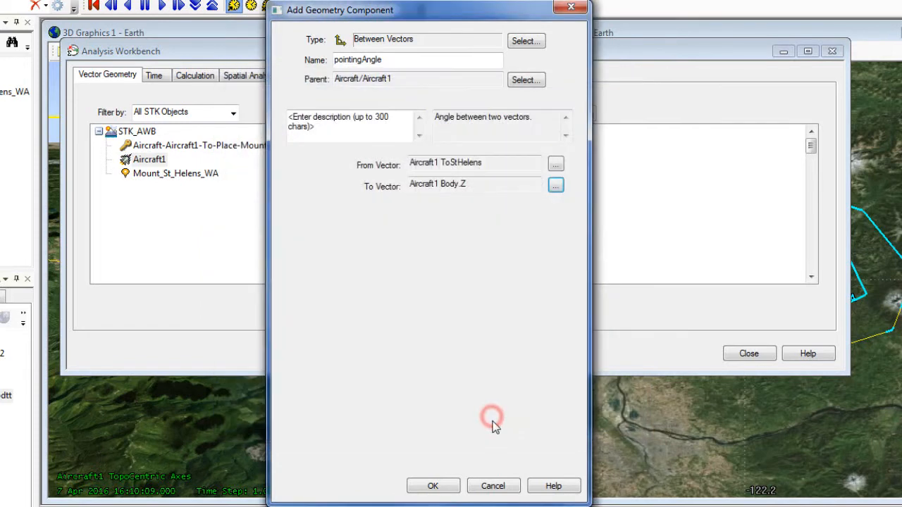
{"action": "mouse_move", "coordinate": [433, 402]}
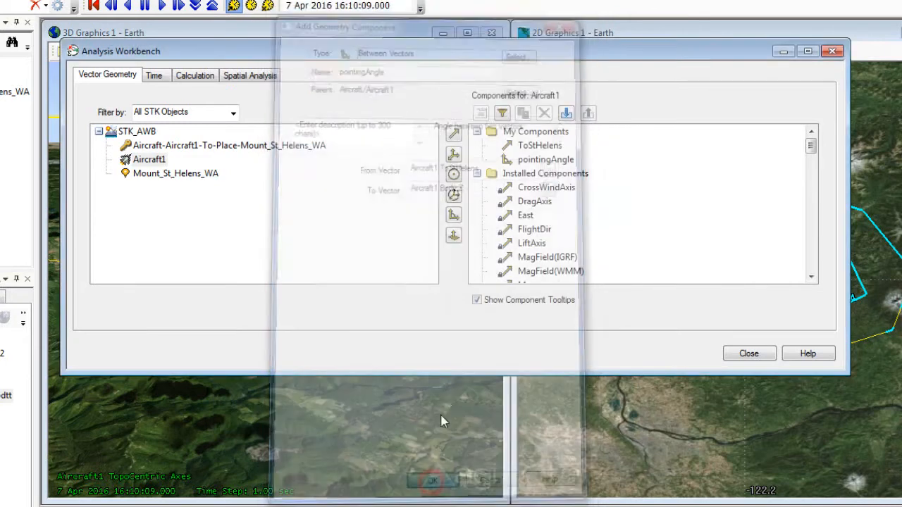
Check the pointingAngle definition, then close the Analysis Workbench.
{"action": "left_click", "coordinate": [432, 480]}
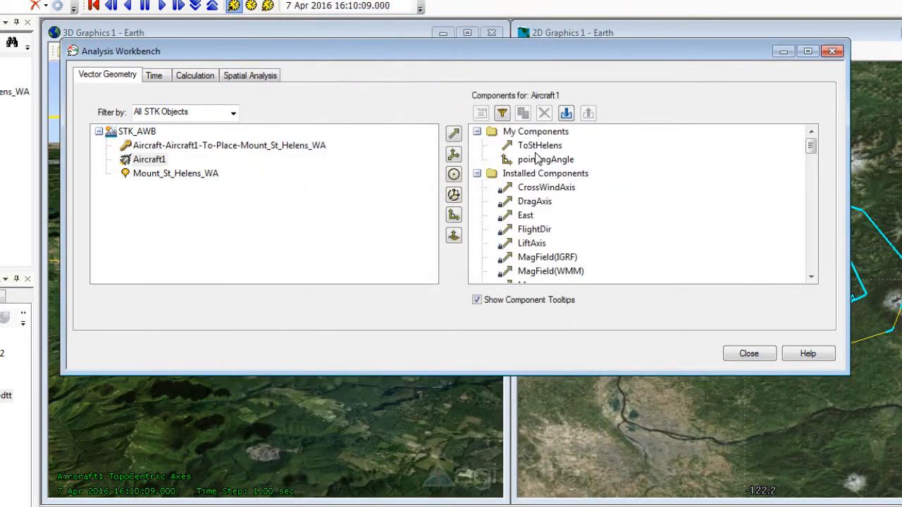
{"action": "mouse_move", "coordinate": [545, 159]}
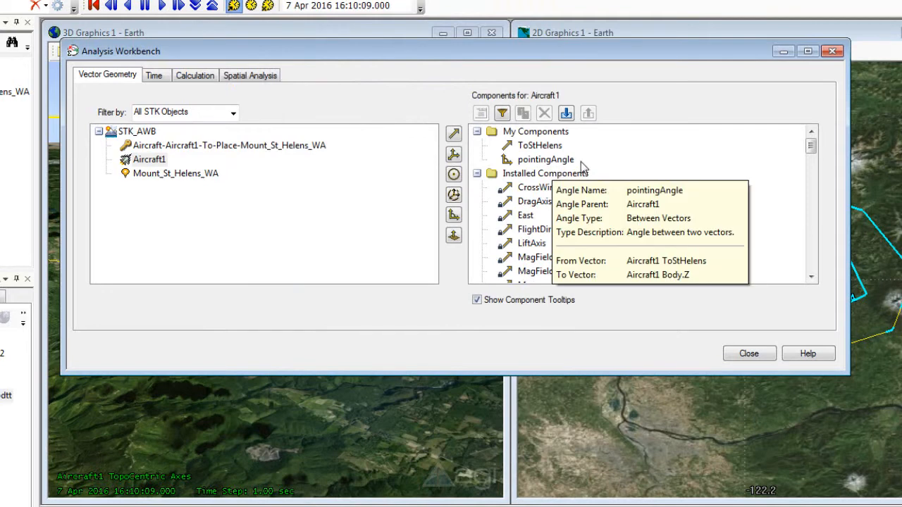
{"action": "mouse_move", "coordinate": [586, 167]}
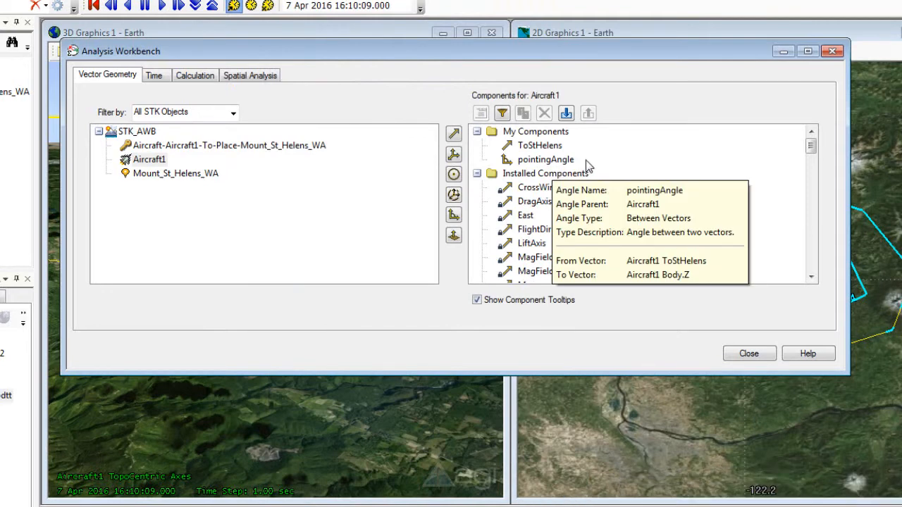
{"action": "mouse_move", "coordinate": [540, 145]}
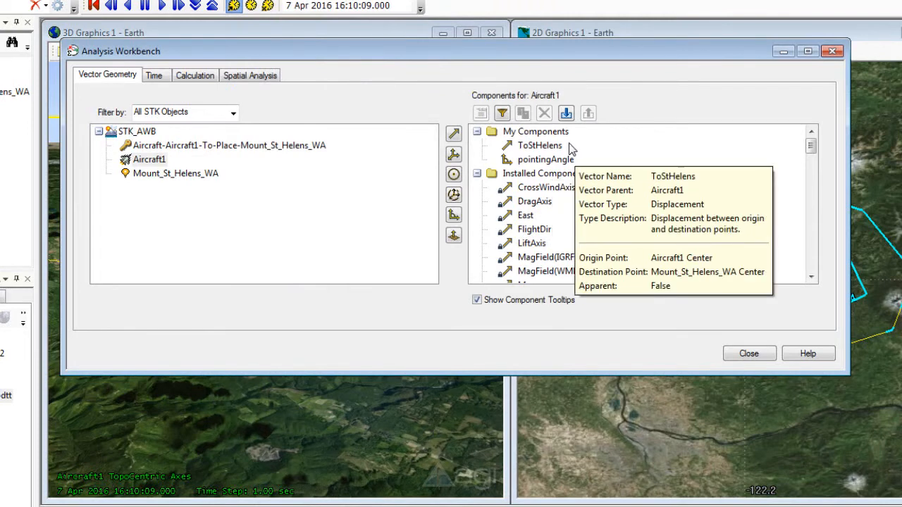
{"action": "mouse_move", "coordinate": [551, 294]}
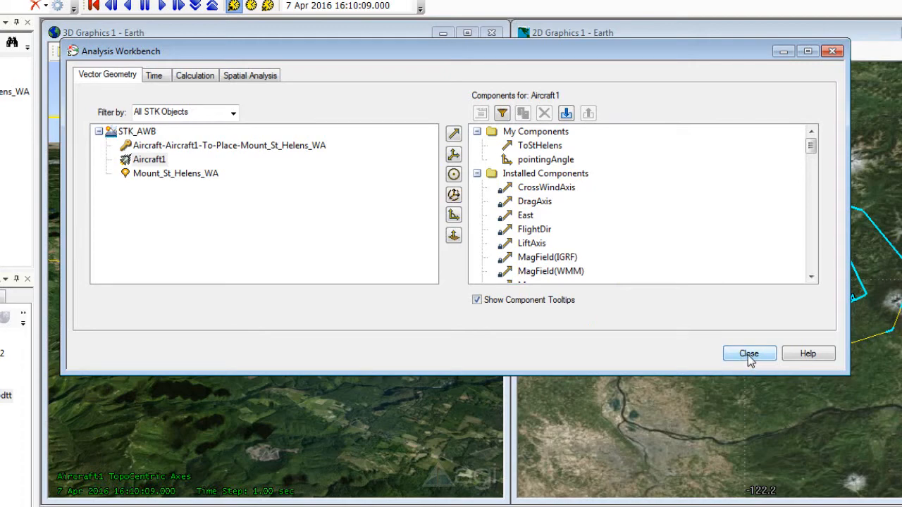
{"action": "left_click", "coordinate": [749, 353]}
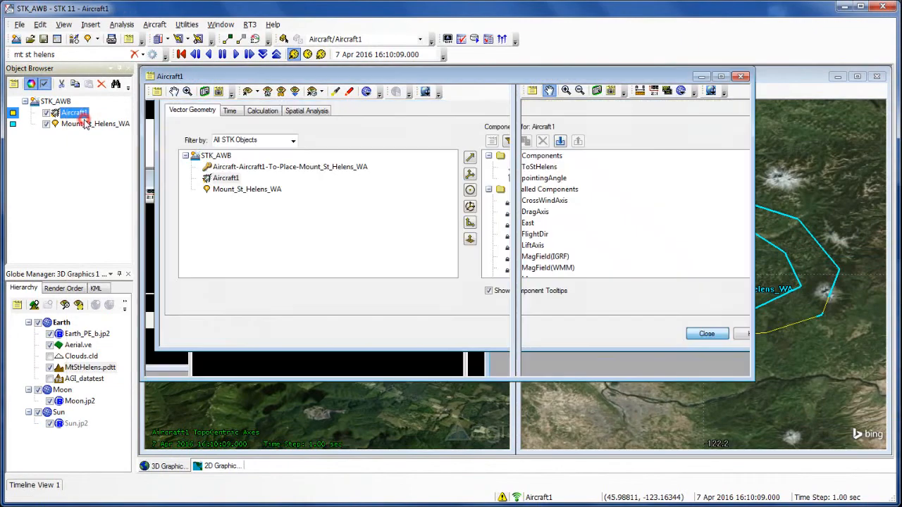
Add the ToStHelens vector to Aircraft1's 3D Graphics Vector display list.
{"action": "double_click", "coordinate": [74, 112]}
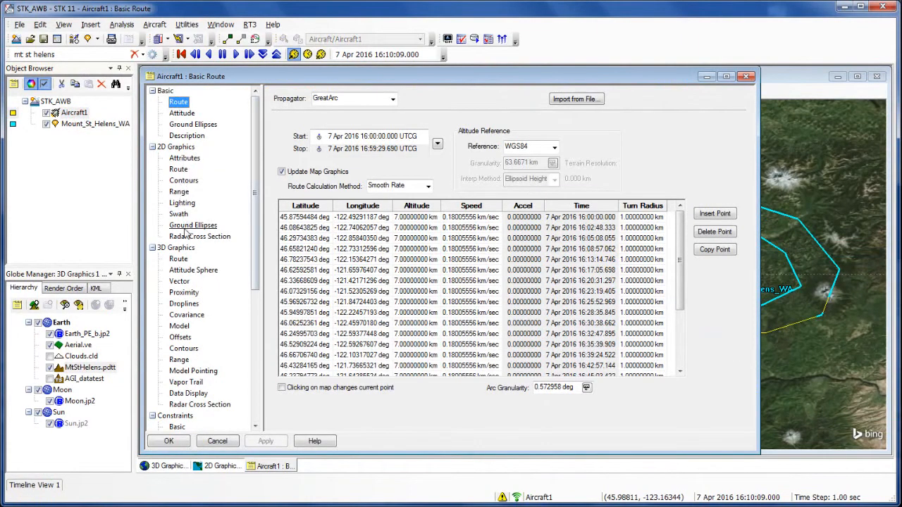
{"action": "left_click", "coordinate": [176, 248]}
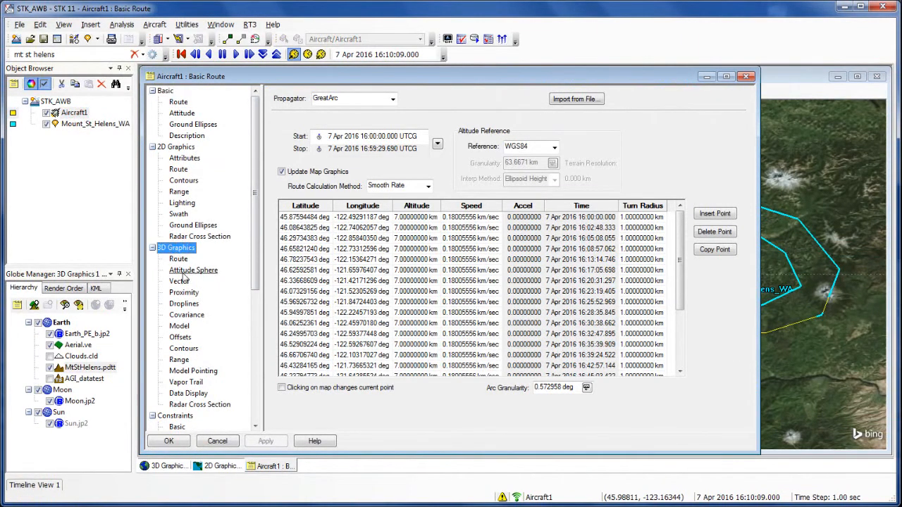
{"action": "left_click", "coordinate": [179, 281]}
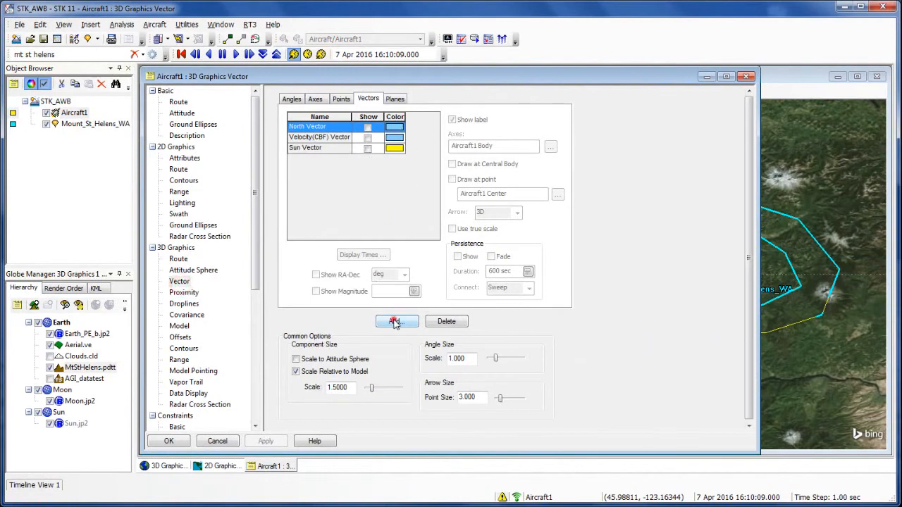
{"action": "left_click", "coordinate": [396, 322]}
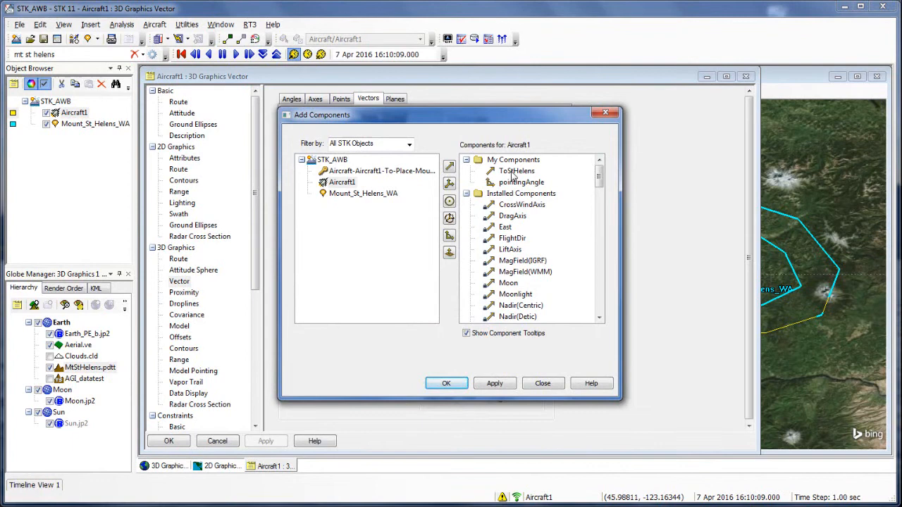
{"action": "left_click", "coordinate": [517, 171]}
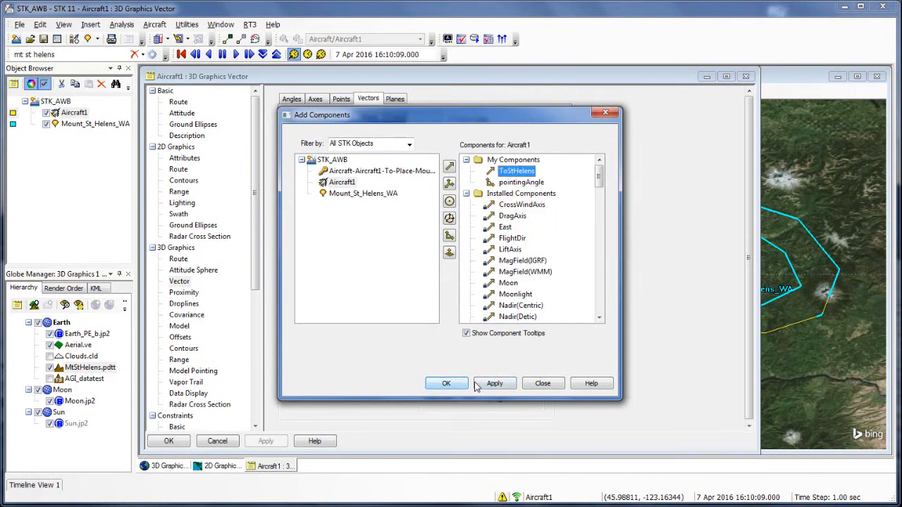
{"action": "left_click", "coordinate": [494, 384]}
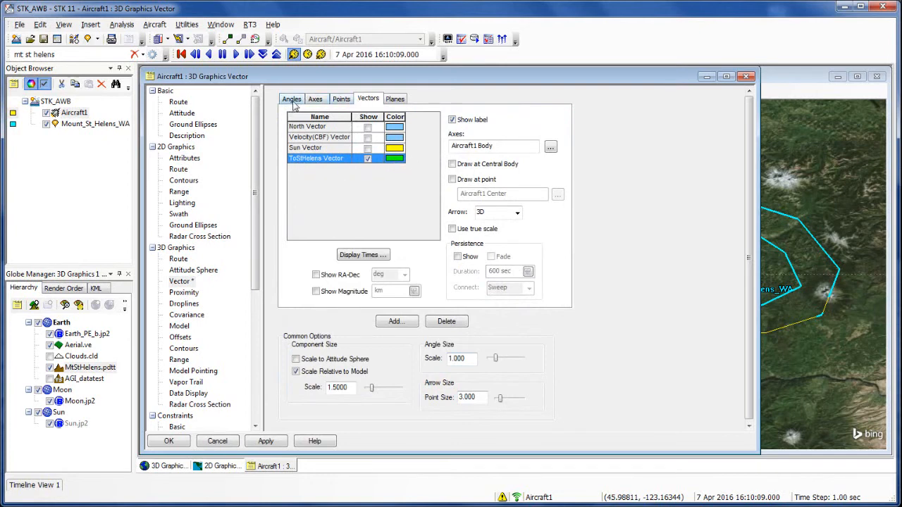
Show pointingAngle's label and degree value on the Angles display list, and apply.
{"action": "left_click", "coordinate": [292, 99]}
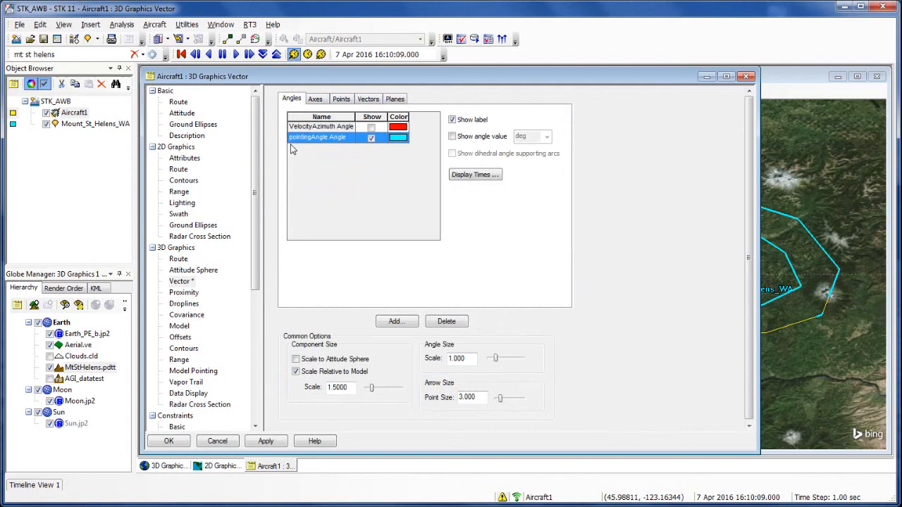
{"action": "mouse_move", "coordinate": [412, 142]}
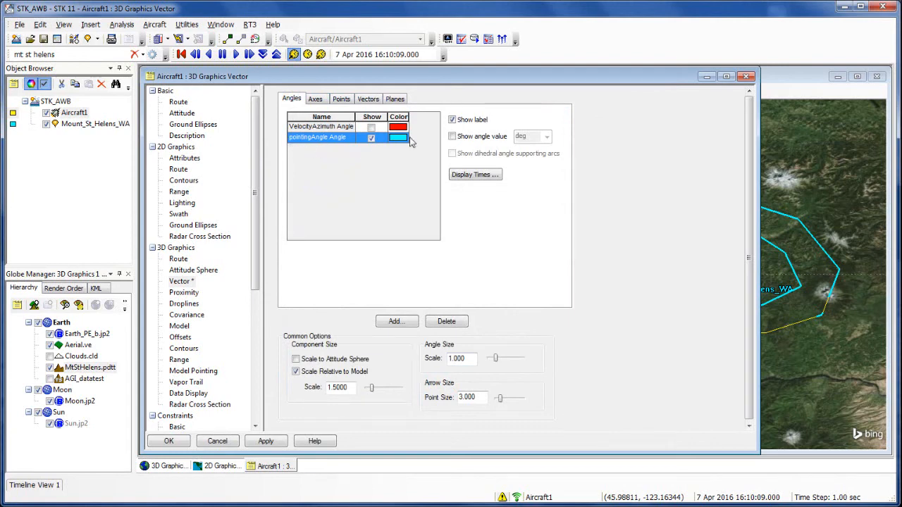
{"action": "left_click", "coordinate": [452, 119]}
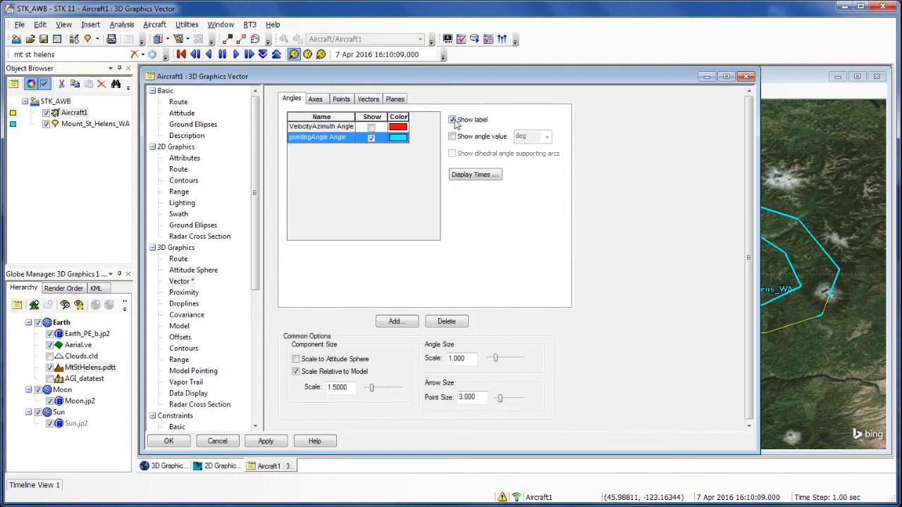
{"action": "left_click", "coordinate": [452, 136]}
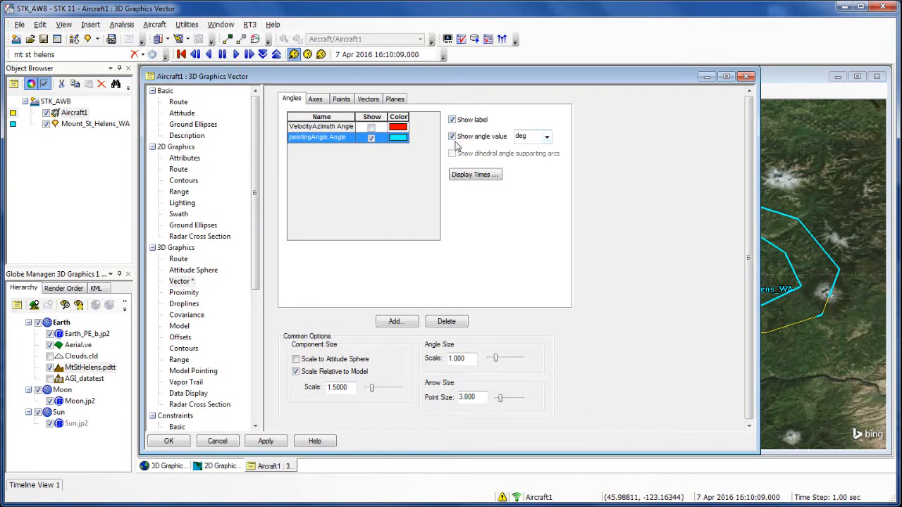
{"action": "left_click", "coordinate": [266, 441]}
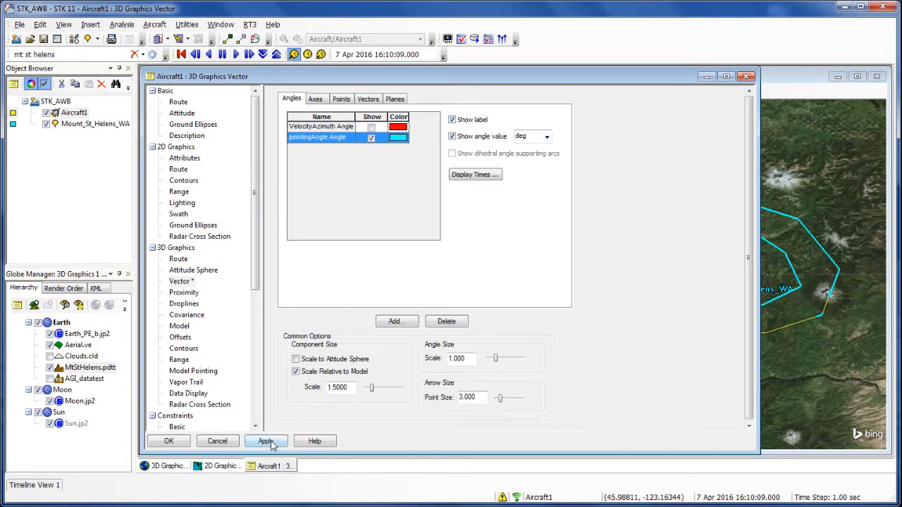
{"action": "left_click", "coordinate": [266, 440]}
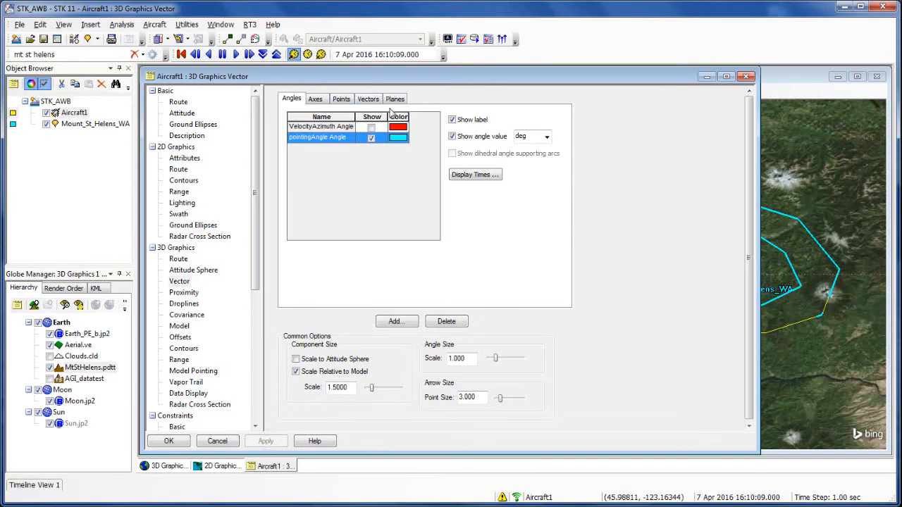
{"action": "mouse_move", "coordinate": [316, 102]}
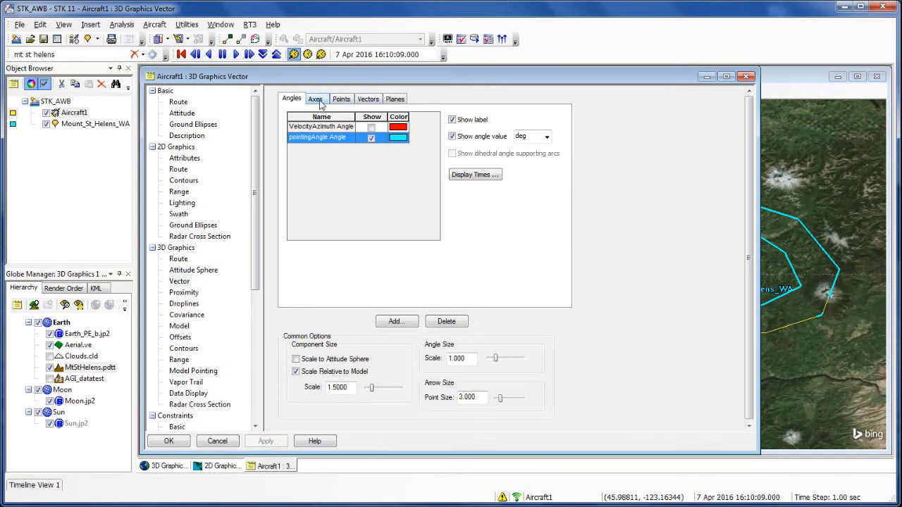
Turn on Aircraft1's Body Axes display and accept the properties with OK.
{"action": "left_click", "coordinate": [315, 98]}
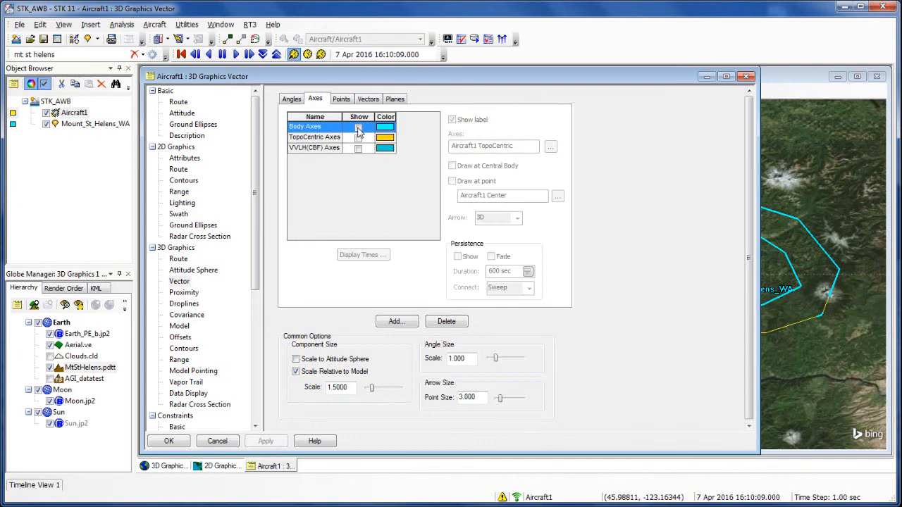
{"action": "left_click", "coordinate": [358, 127]}
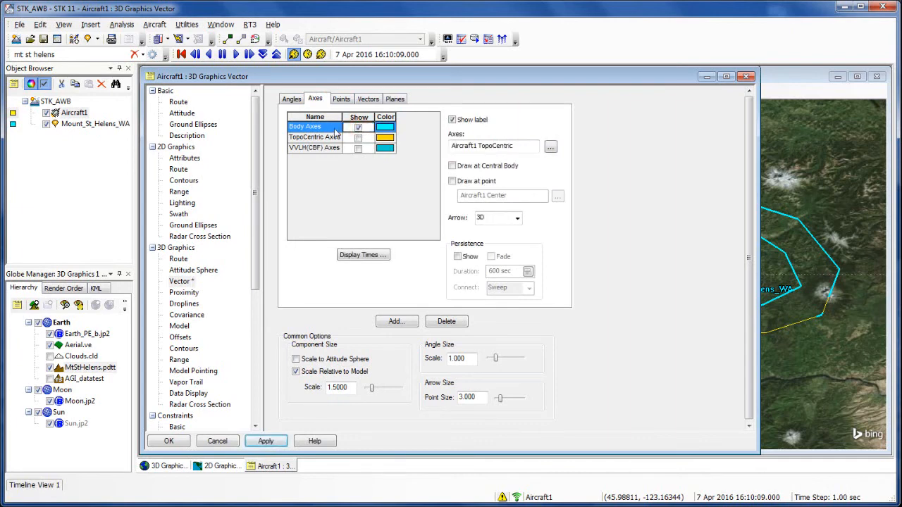
{"action": "left_click", "coordinate": [266, 441]}
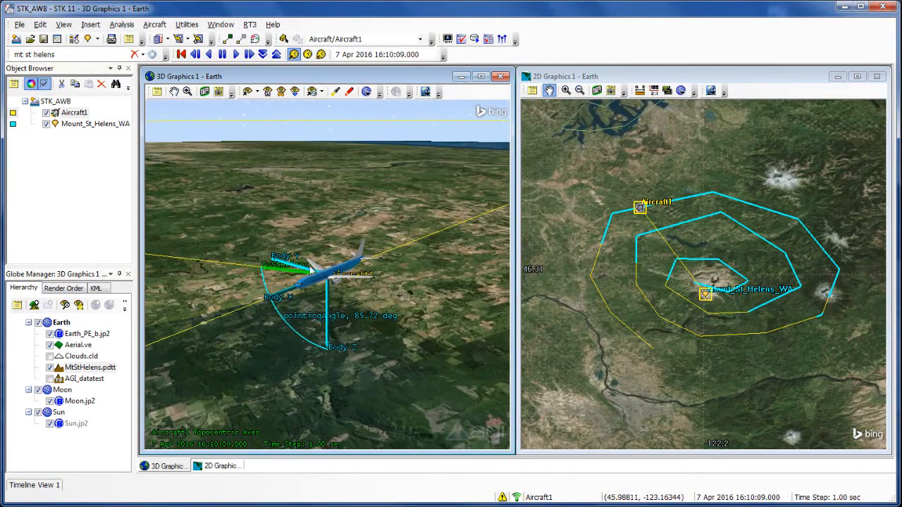
{"action": "mouse_move", "coordinate": [331, 281]}
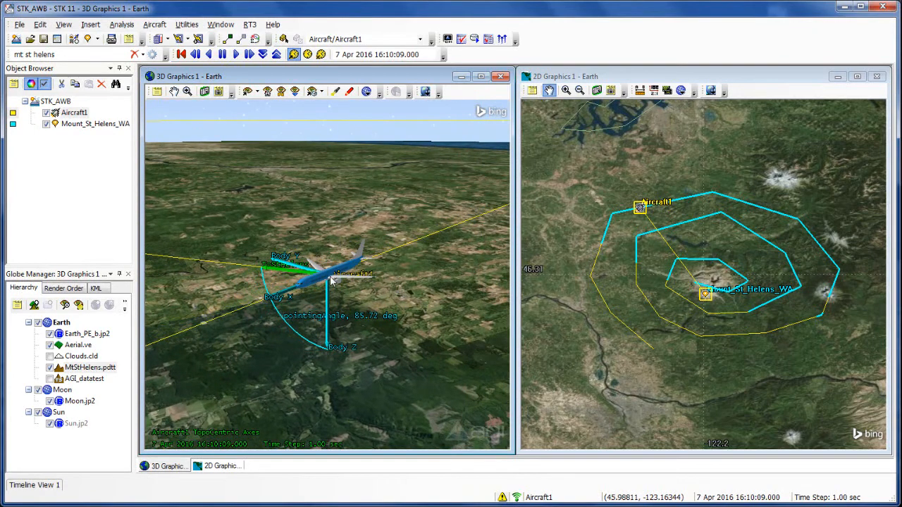
{"action": "left_click_drag", "start_coordinate": [332, 282], "coordinate": [328, 317]}
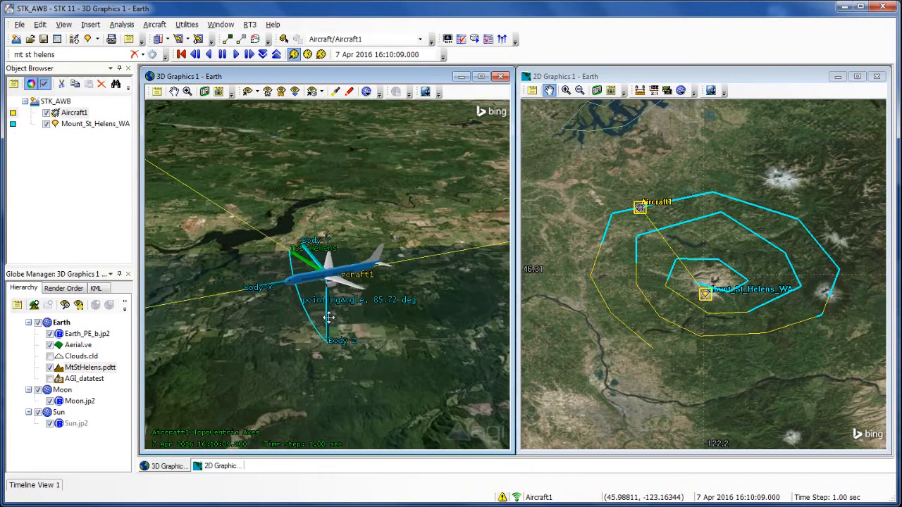